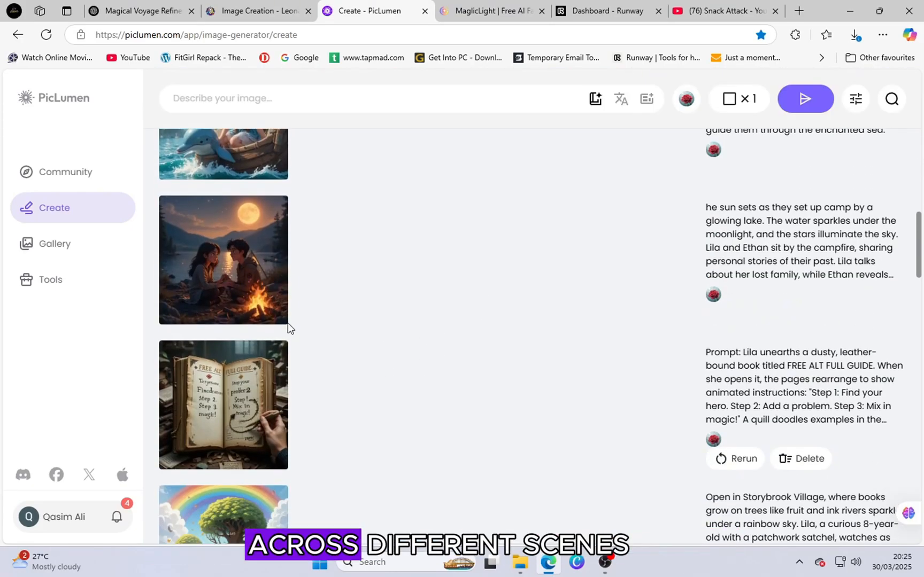
Watch the short full screen, then scroll through the page.
{"action": "left_click", "coordinate": [224, 260]}
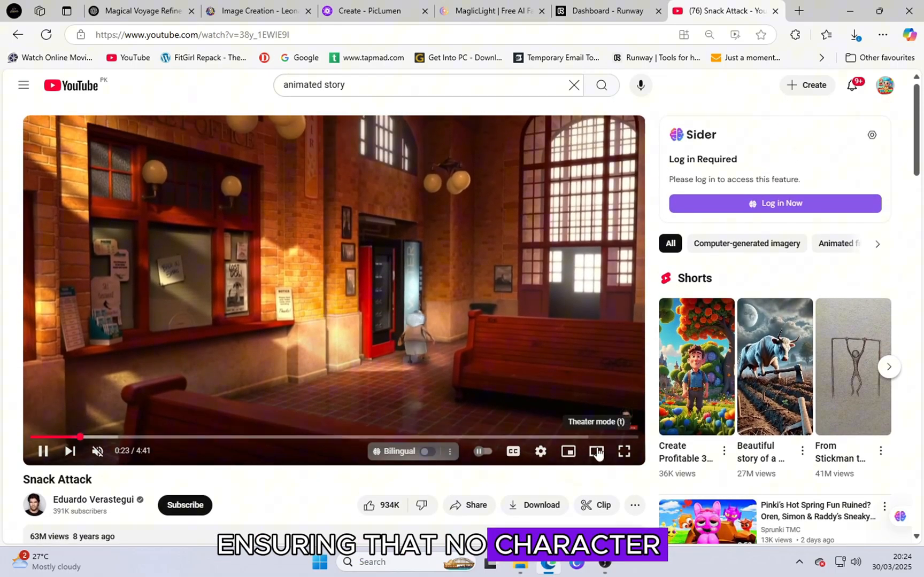
{"action": "left_click", "coordinate": [623, 451]}
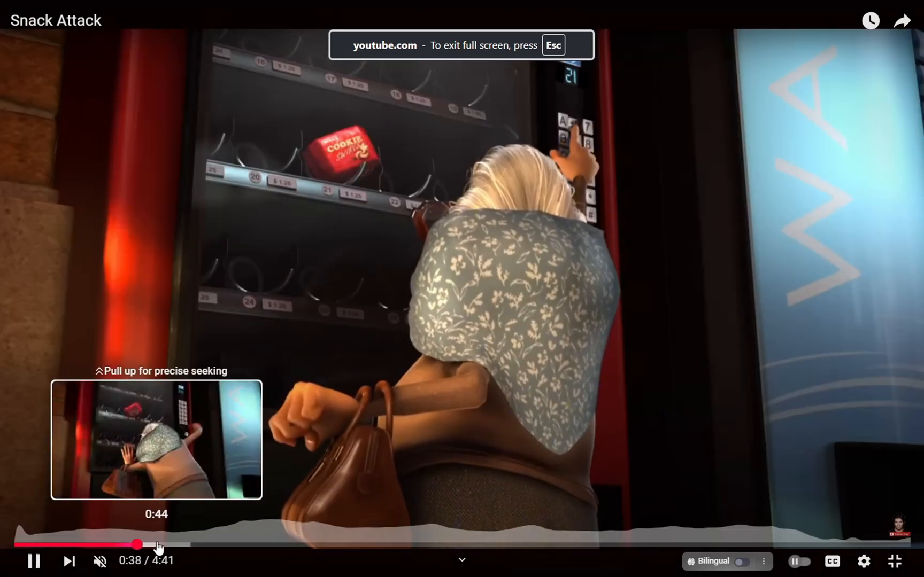
{"action": "key", "text": "Escape"}
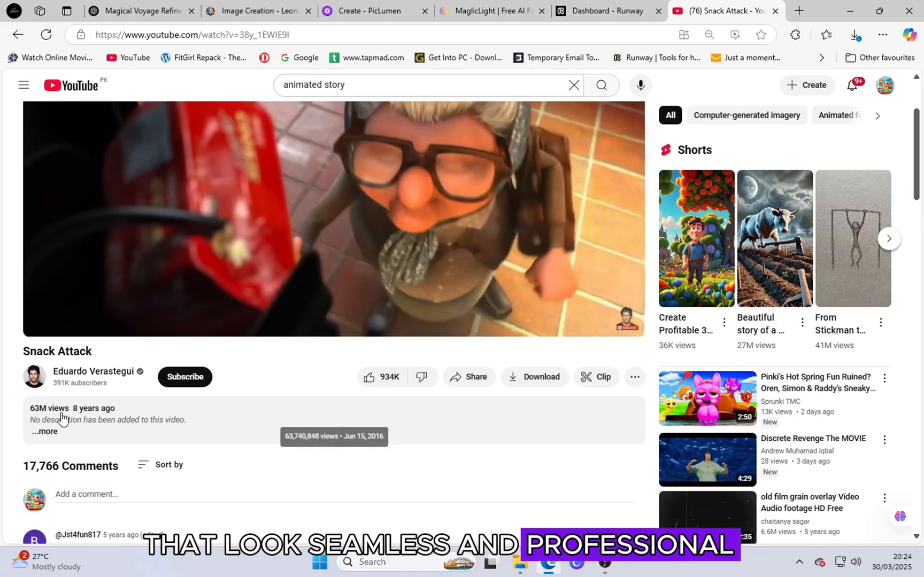
{"action": "scroll", "scroll_direction": "down", "scroll_amount": 3}
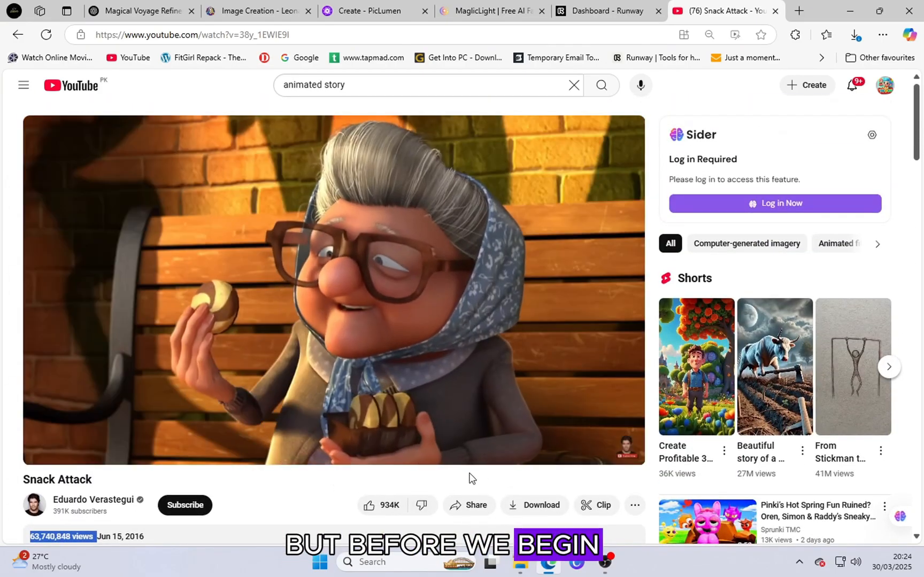
{"action": "scroll", "scroll_direction": "down", "scroll_amount": 3}
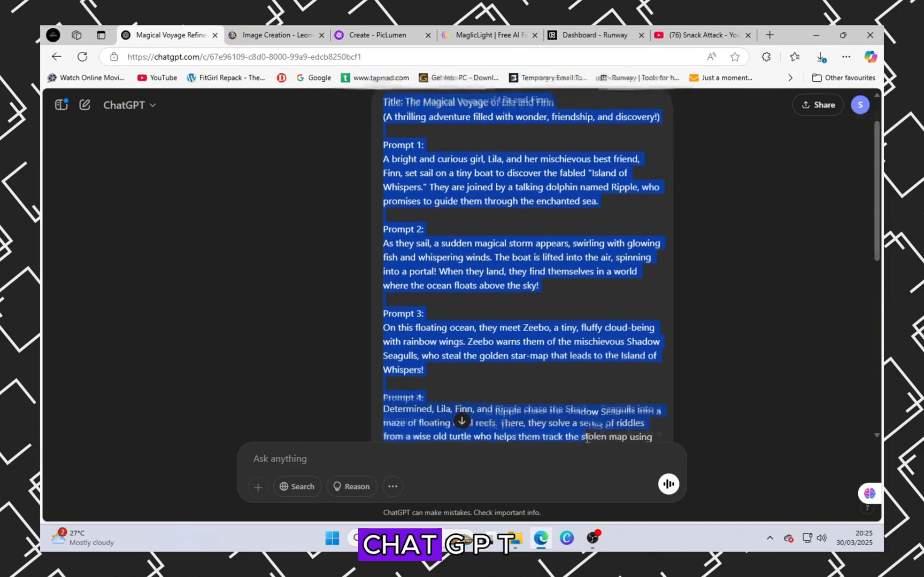
{"action": "scroll", "scroll_direction": "down", "scroll_amount": 3}
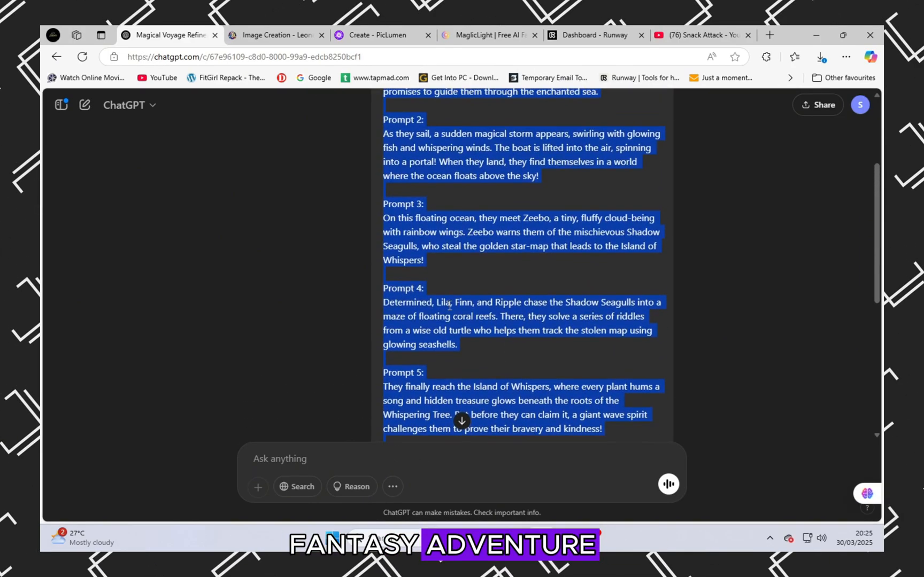
{"action": "scroll", "scroll_direction": "down", "scroll_amount": 3}
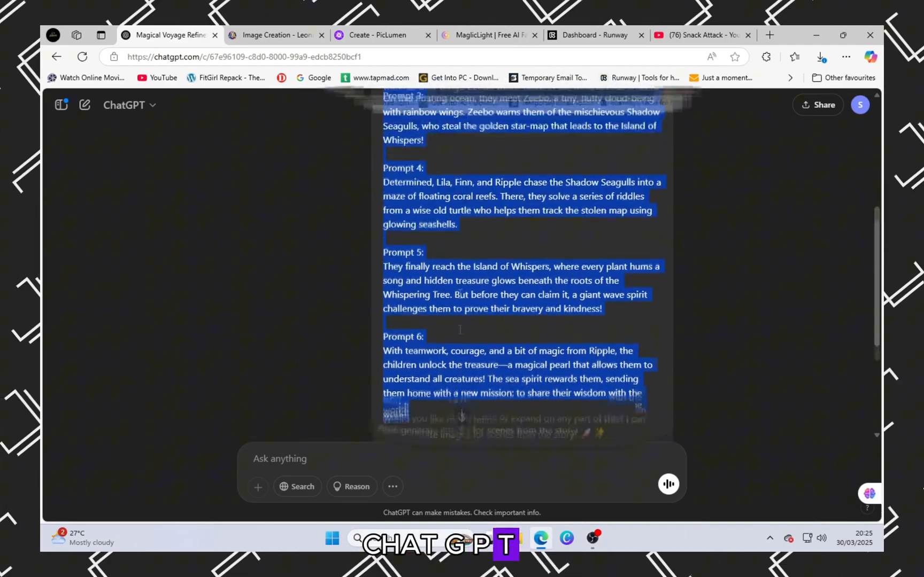
{"action": "scroll", "scroll_direction": "up", "scroll_amount": 3}
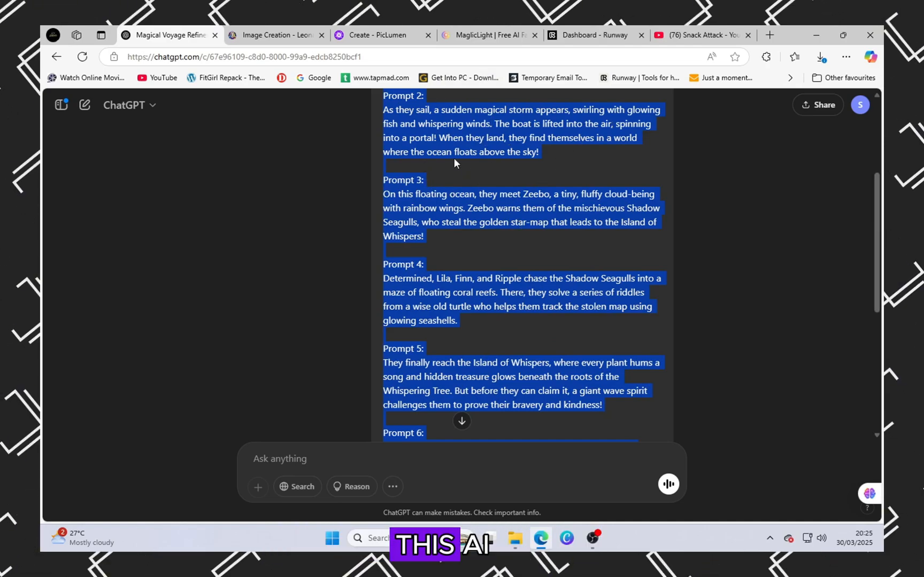
{"action": "mouse_move", "coordinate": [487, 100]}
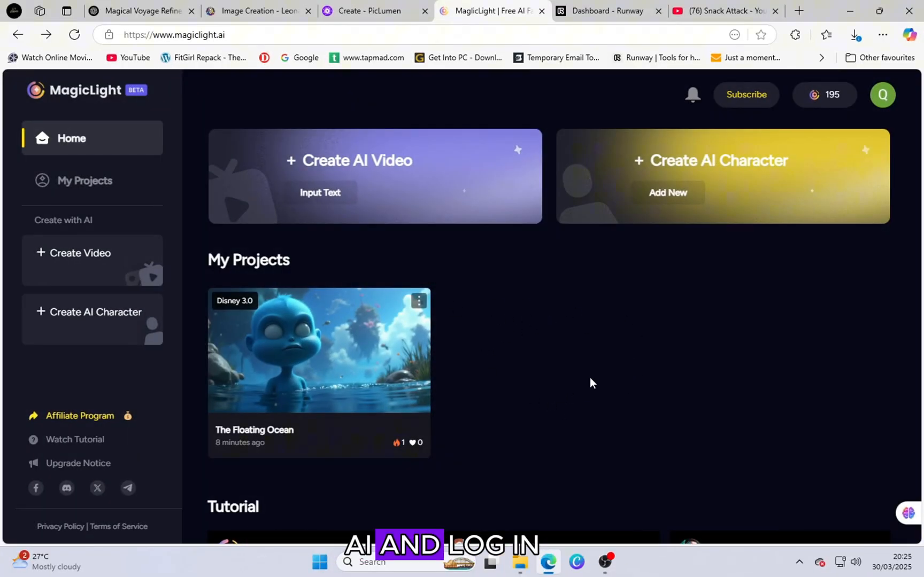
{"action": "mouse_move", "coordinate": [801, 159]}
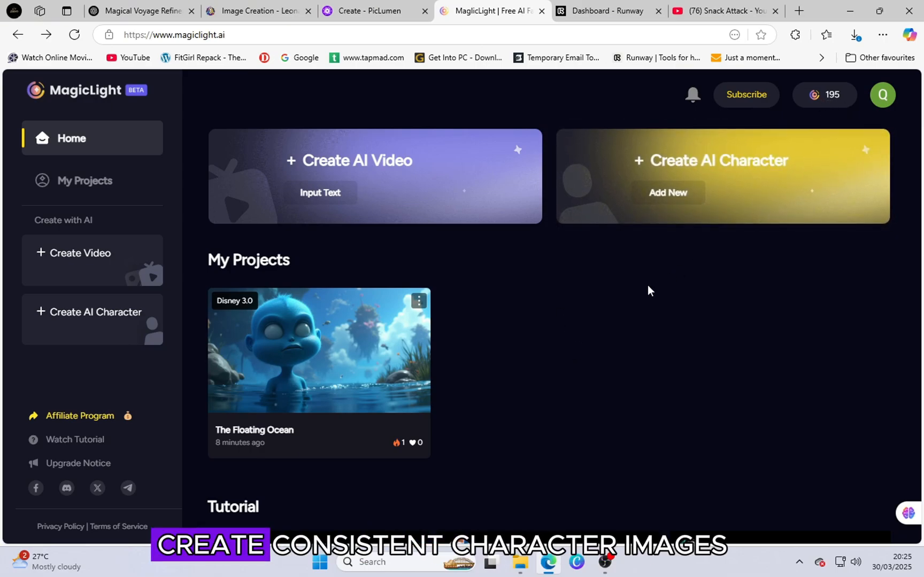
{"action": "mouse_move", "coordinate": [497, 304]}
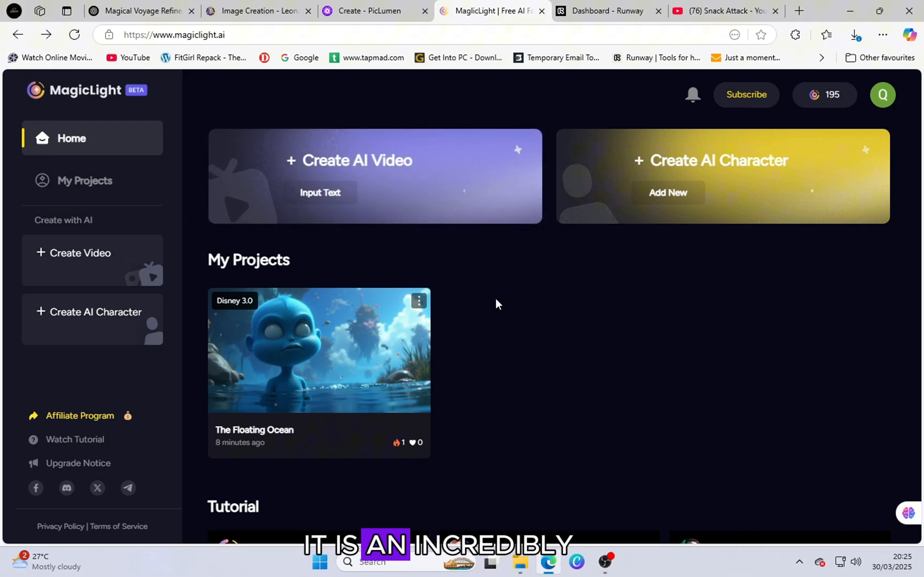
{"action": "mouse_move", "coordinate": [641, 250]}
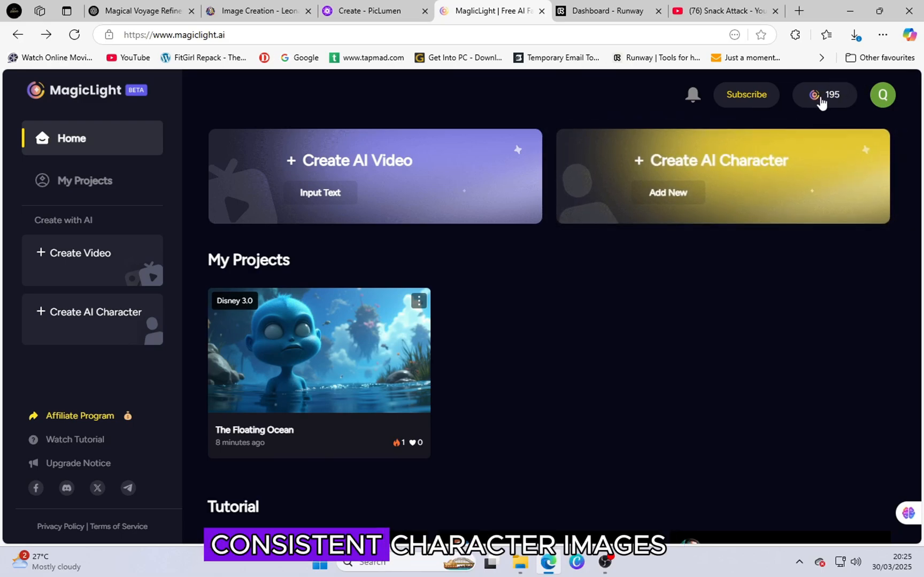
{"action": "mouse_move", "coordinate": [808, 104]}
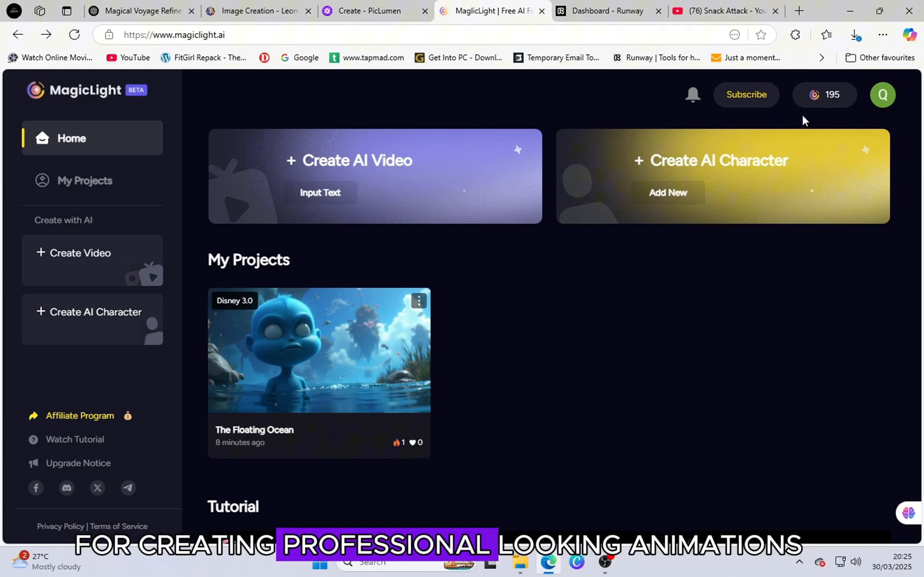
{"action": "mouse_move", "coordinate": [446, 208]}
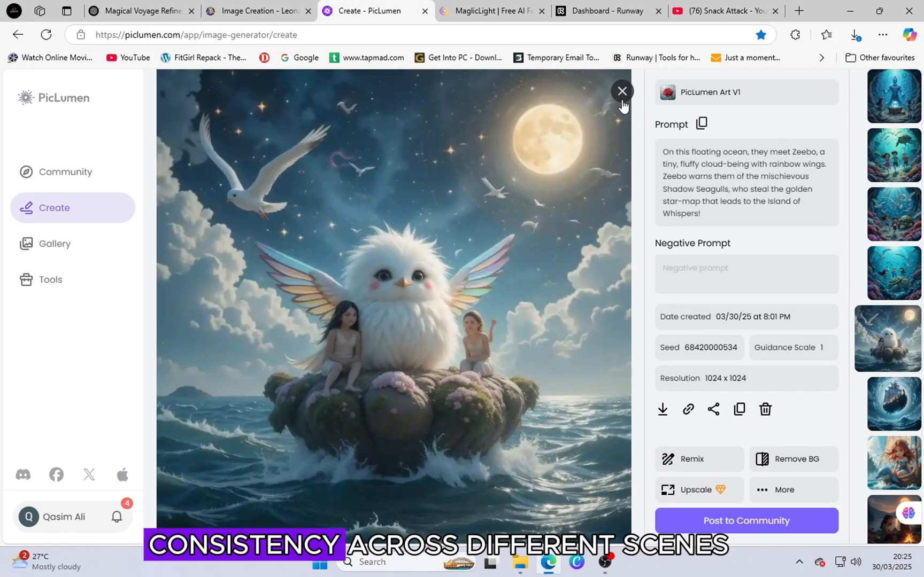
Close the Zeebo preview, view and close the campfire image, then change browser tabs.
{"action": "left_click", "coordinate": [622, 91]}
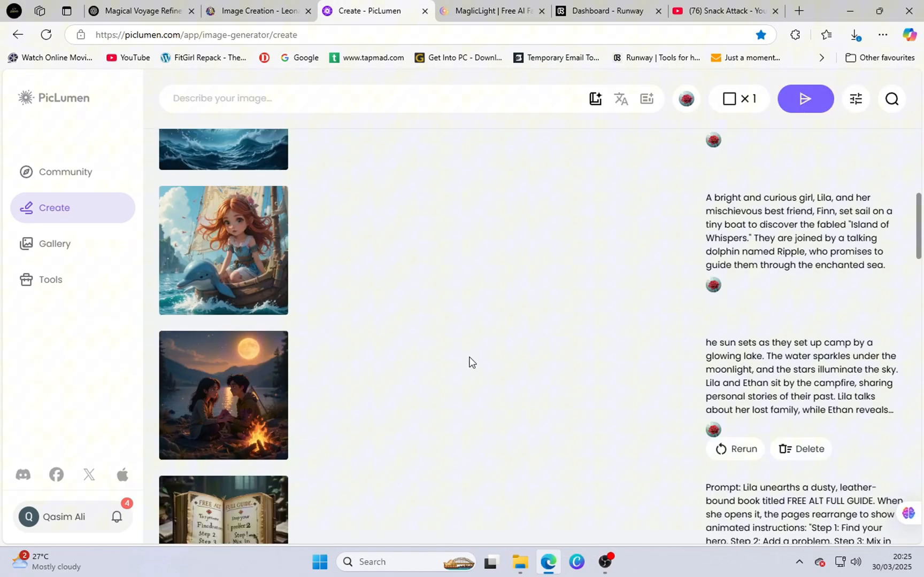
{"action": "left_click", "coordinate": [223, 395]}
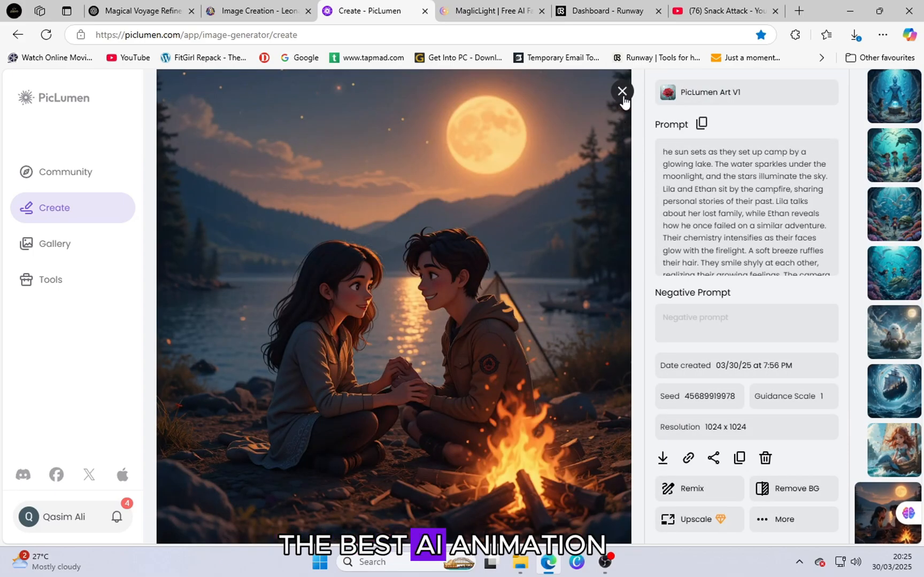
{"action": "left_click", "coordinate": [622, 91]}
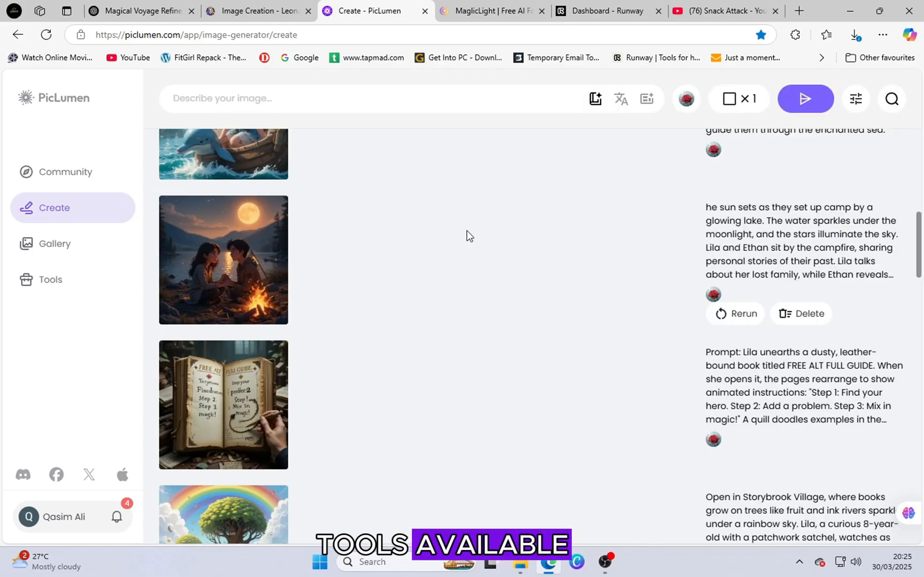
{"action": "left_click", "coordinate": [490, 11]}
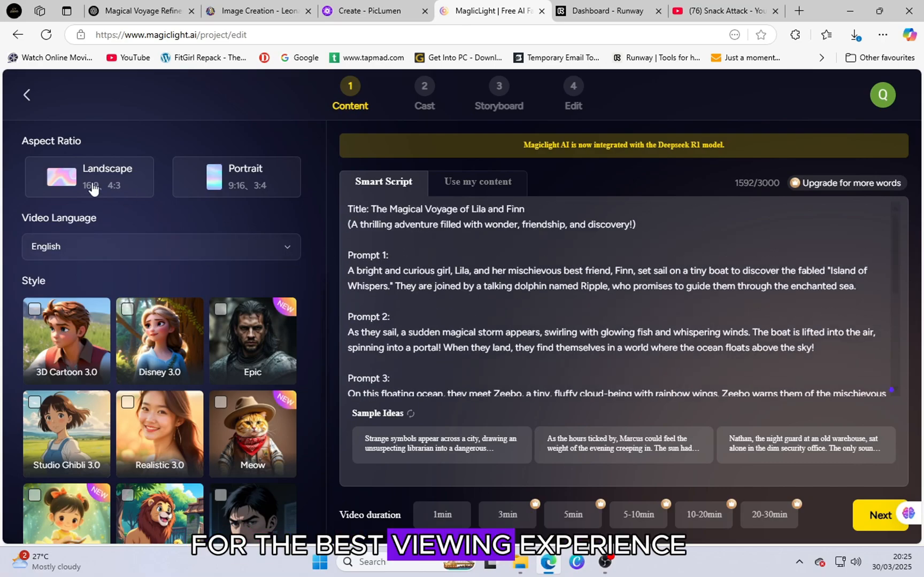
Choose Landscape aspect ratio, Disney 3.0 style and 1min duration, and submit the script.
{"action": "left_click", "coordinate": [90, 176]}
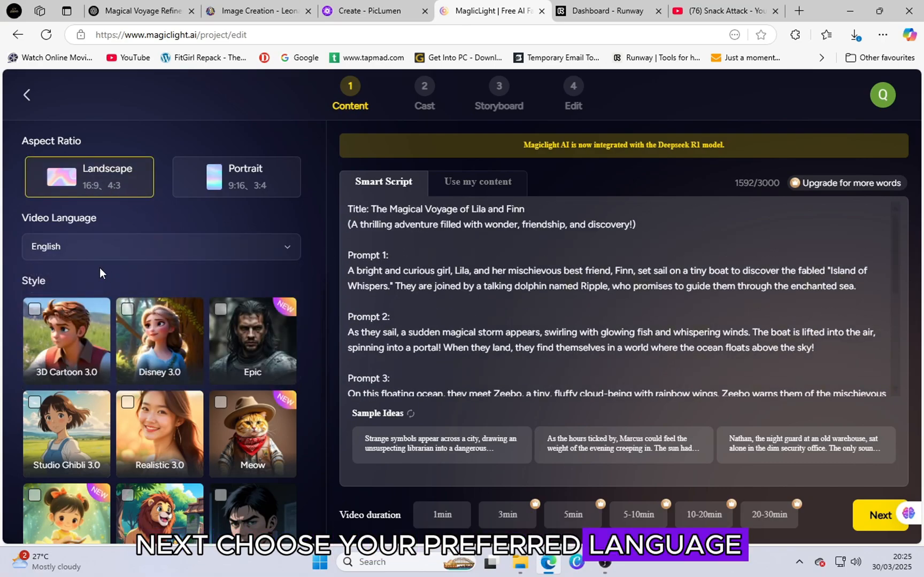
{"action": "scroll", "scroll_direction": "down", "scroll_amount": 3}
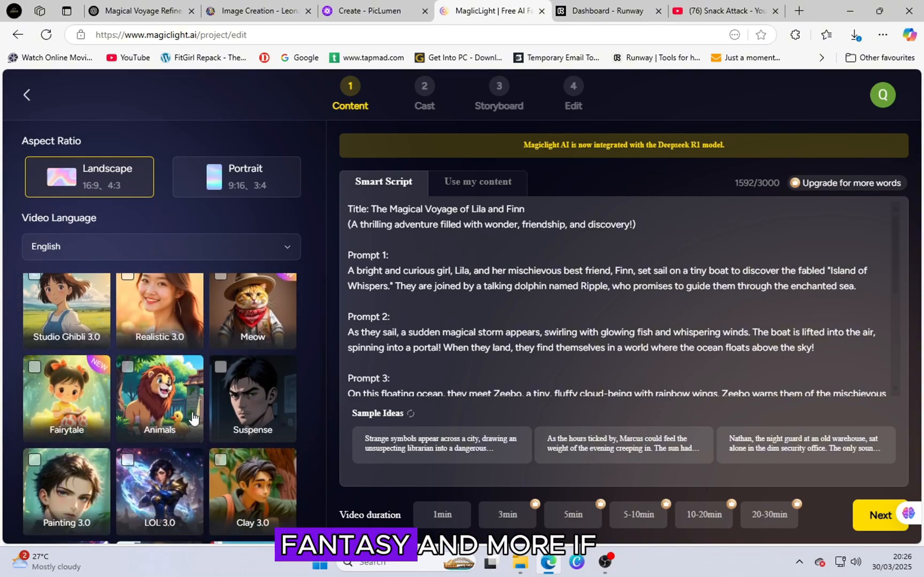
{"action": "mouse_move", "coordinate": [185, 454]}
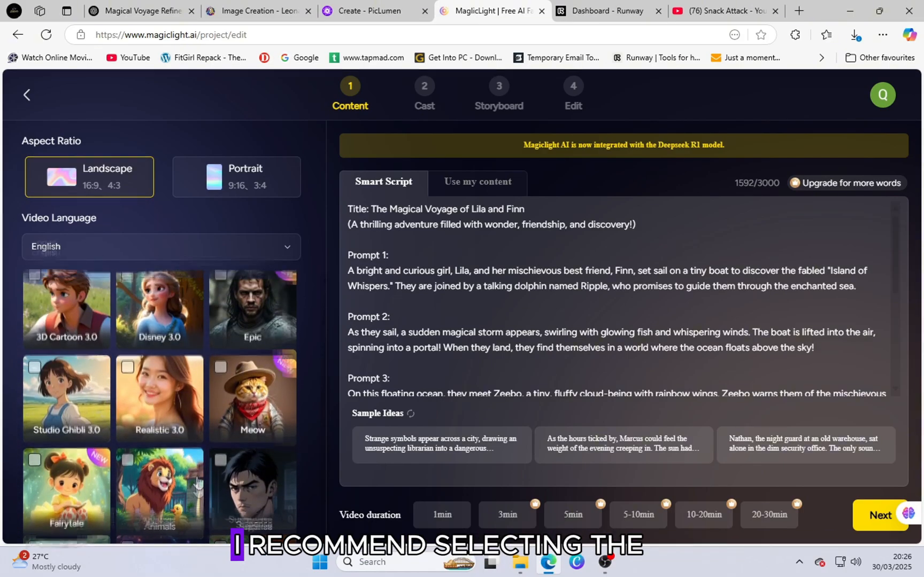
{"action": "left_click", "coordinate": [158, 340]}
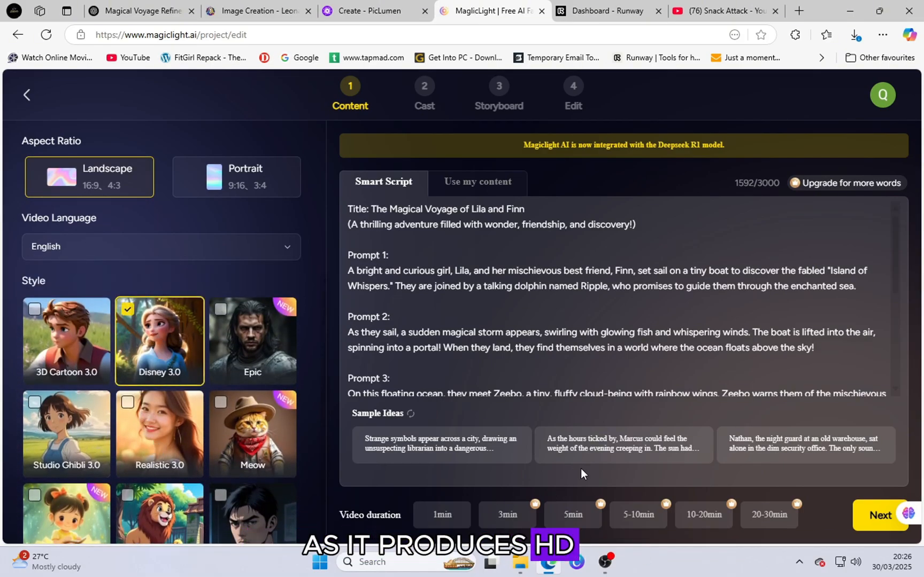
{"action": "left_click", "coordinate": [441, 514]}
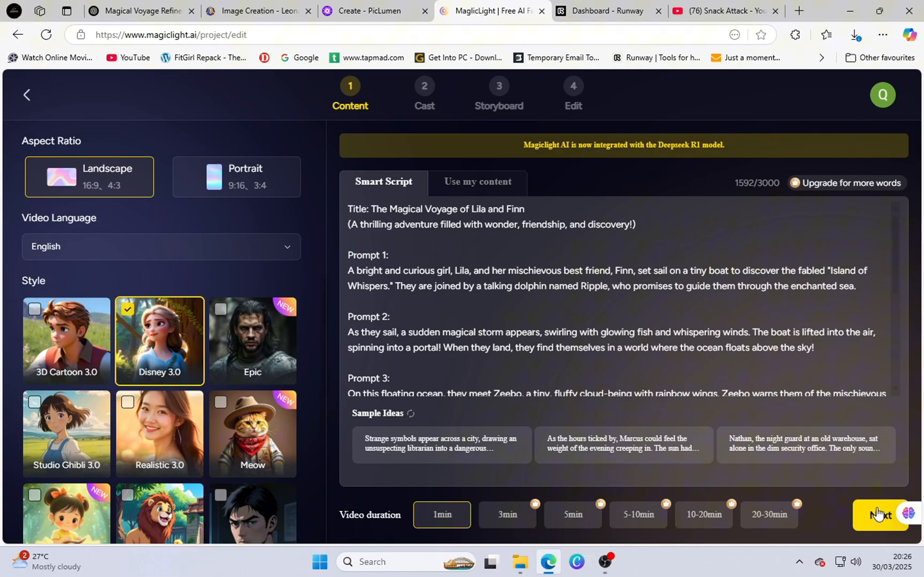
{"action": "left_click", "coordinate": [880, 514]}
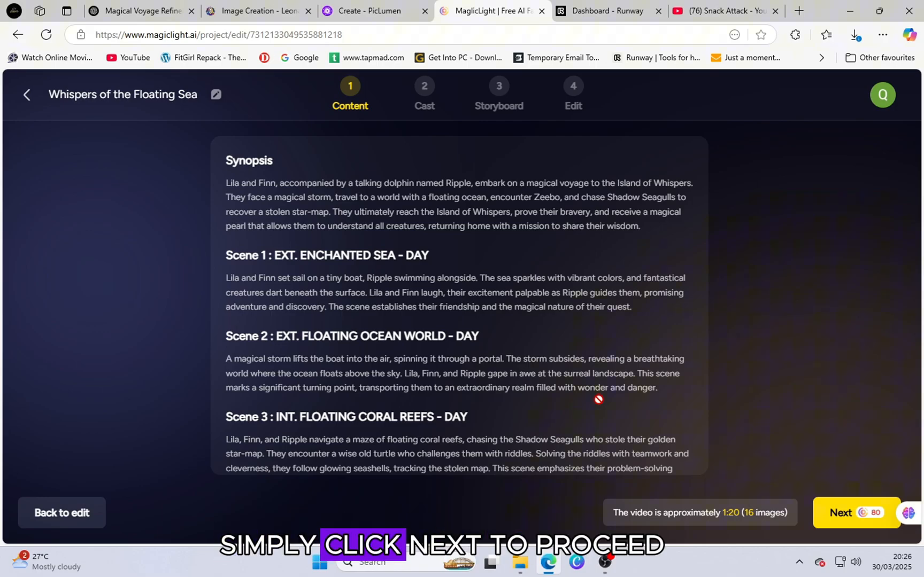
Accept the 'Whispers of the Floating Sea' synopsis and proceed with the 80-credit generation.
{"action": "left_click", "coordinate": [854, 512]}
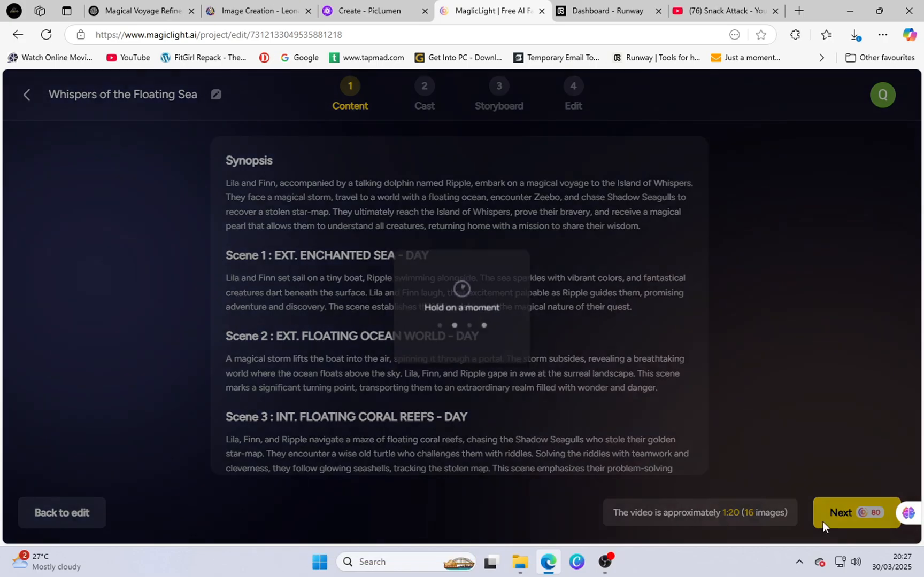
{"action": "left_click", "coordinate": [855, 512]}
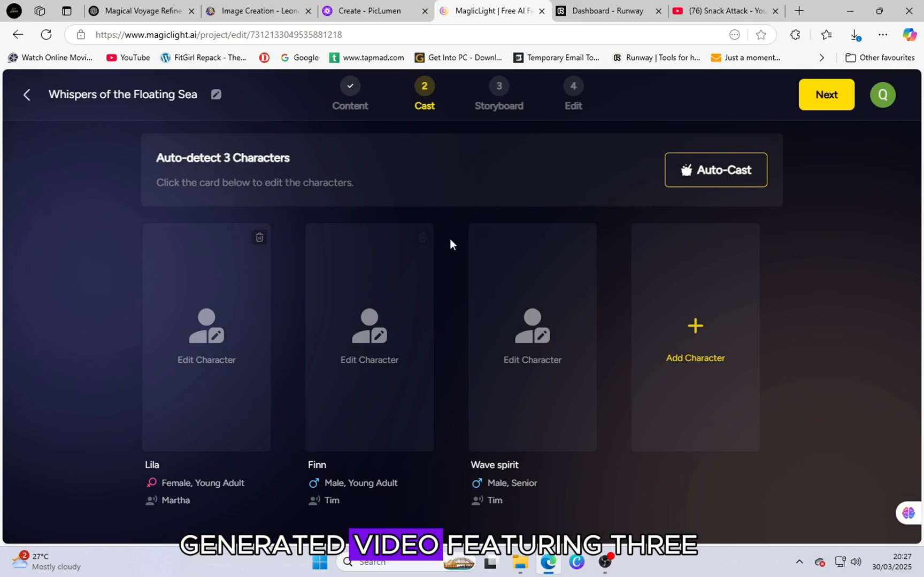
{"action": "mouse_move", "coordinate": [676, 176]}
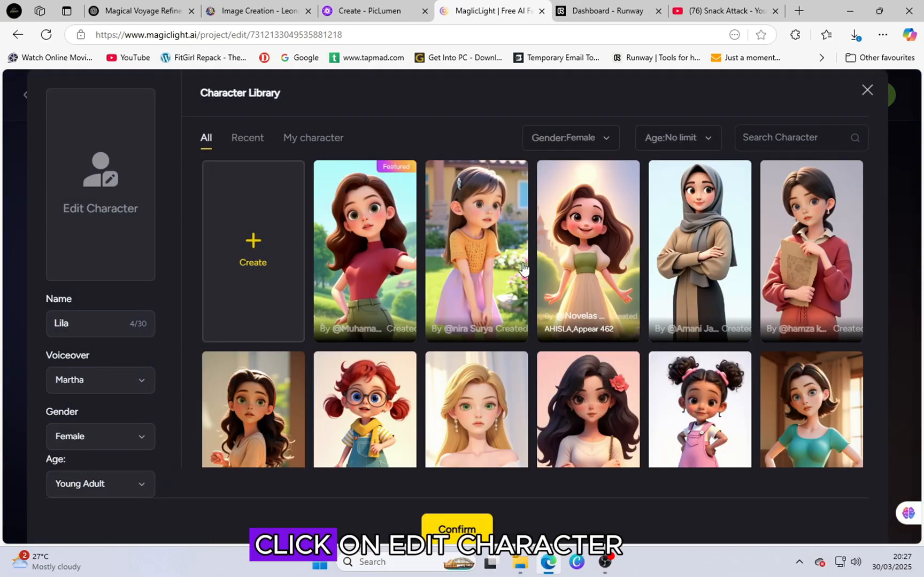
Assign library images to Lila (girl in yellow top), Finn and Wave spirit, then continue.
{"action": "left_click", "coordinate": [476, 250]}
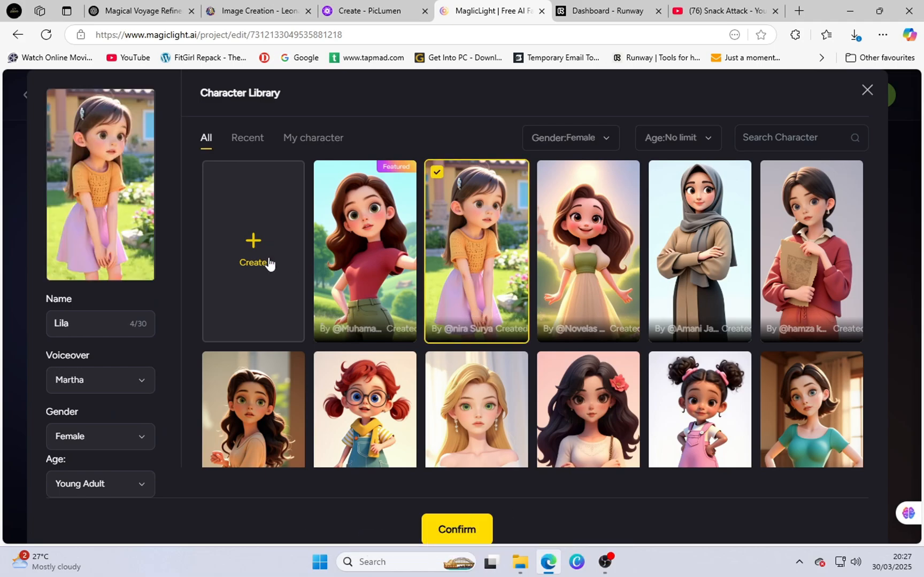
{"action": "left_click", "coordinate": [252, 251]}
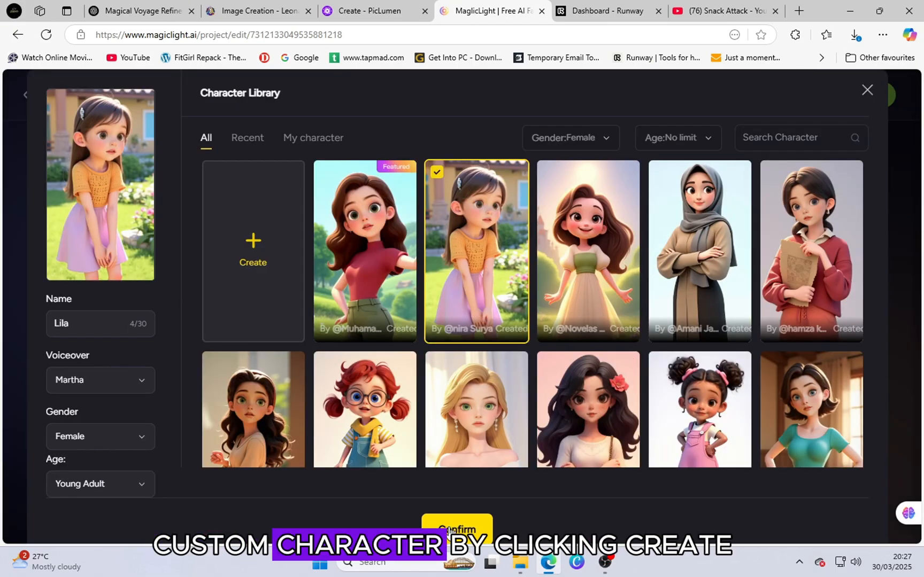
{"action": "left_click", "coordinate": [457, 529]}
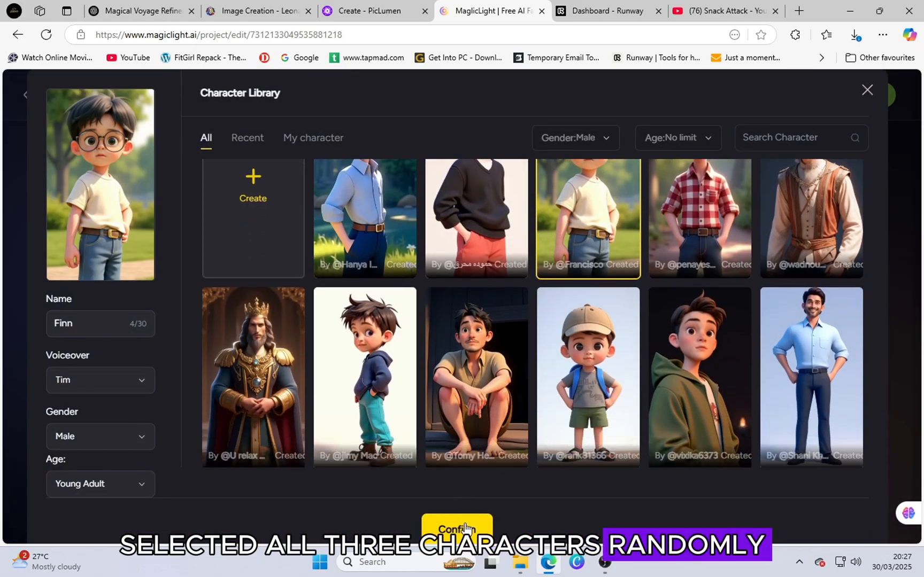
{"action": "left_click", "coordinate": [457, 529]}
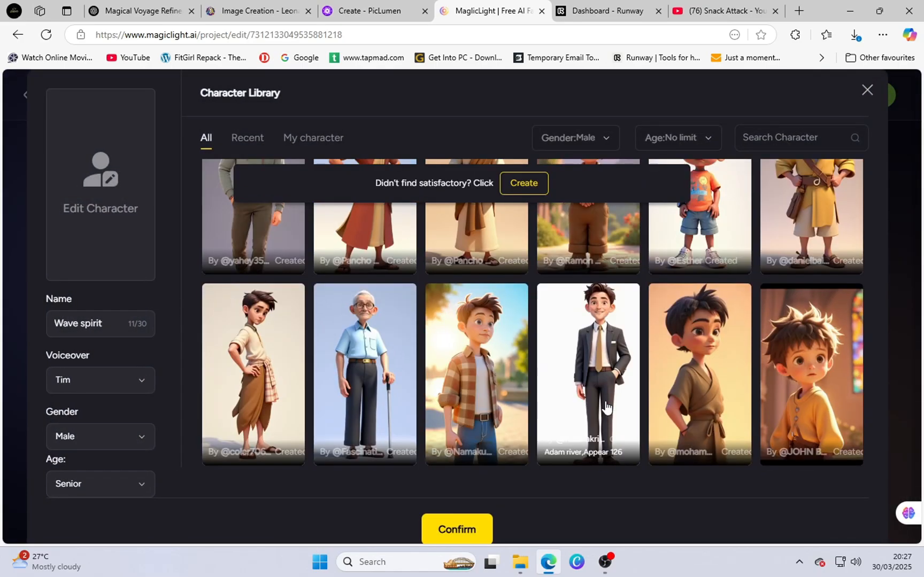
{"action": "scroll", "scroll_direction": "down", "scroll_amount": 3}
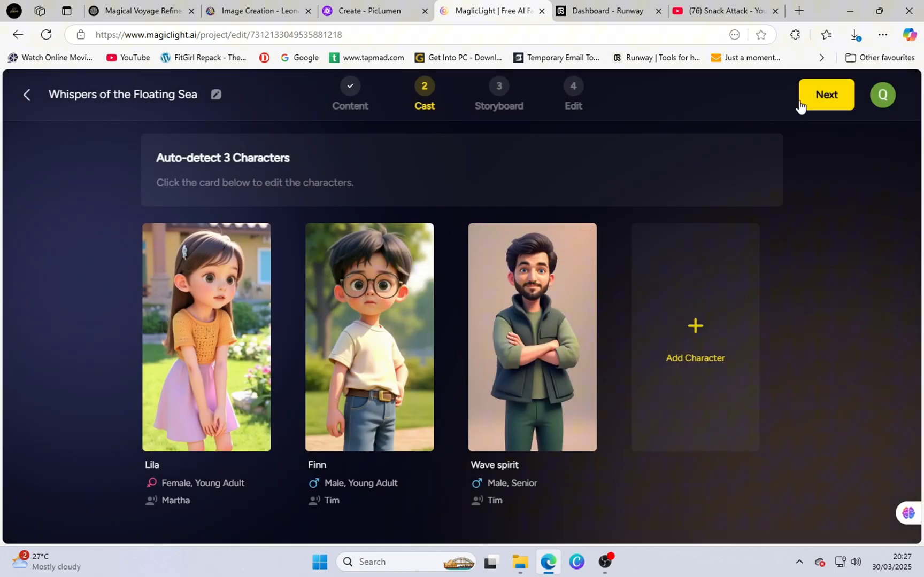
{"action": "left_click", "coordinate": [826, 94]}
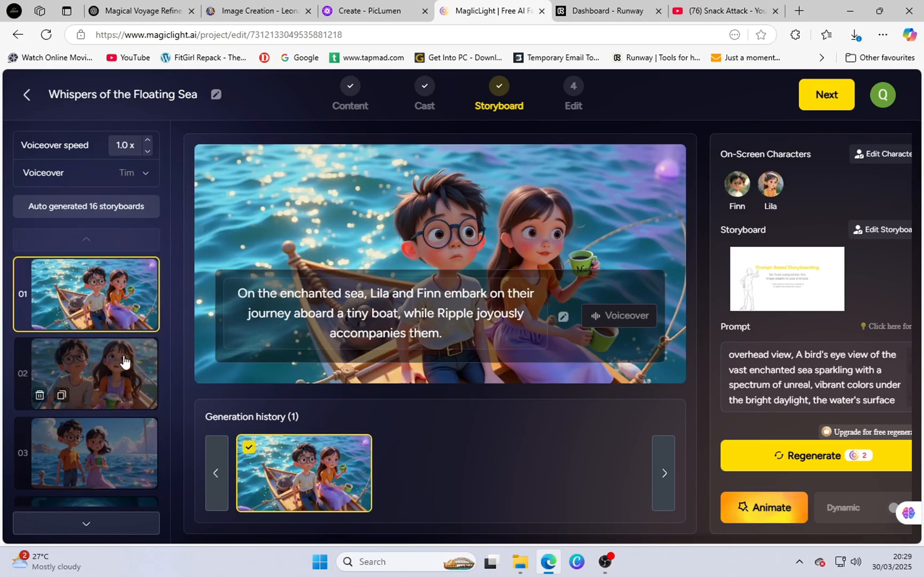
Scroll through the 16 storyboards and advance to the edit step.
{"action": "scroll", "scroll_direction": "down", "scroll_amount": 3}
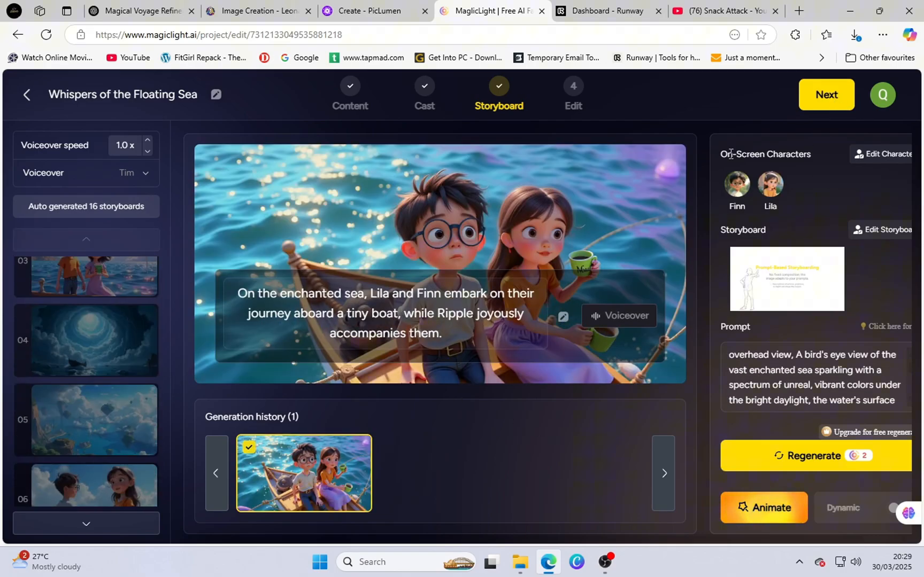
{"action": "left_click", "coordinate": [572, 94]}
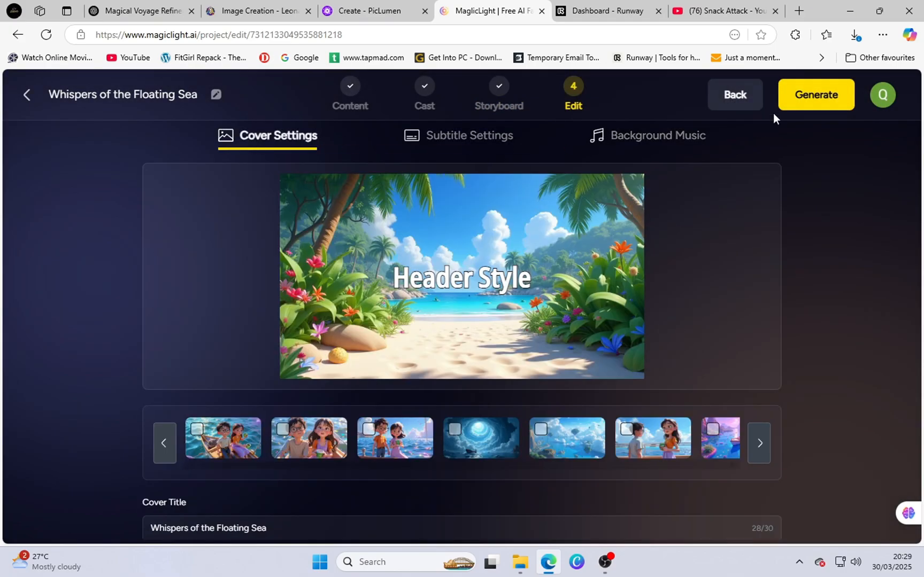
Generate the 'Whispers of the Floating Sea' video and switch to the Runway dashboard.
{"action": "left_click", "coordinate": [815, 94]}
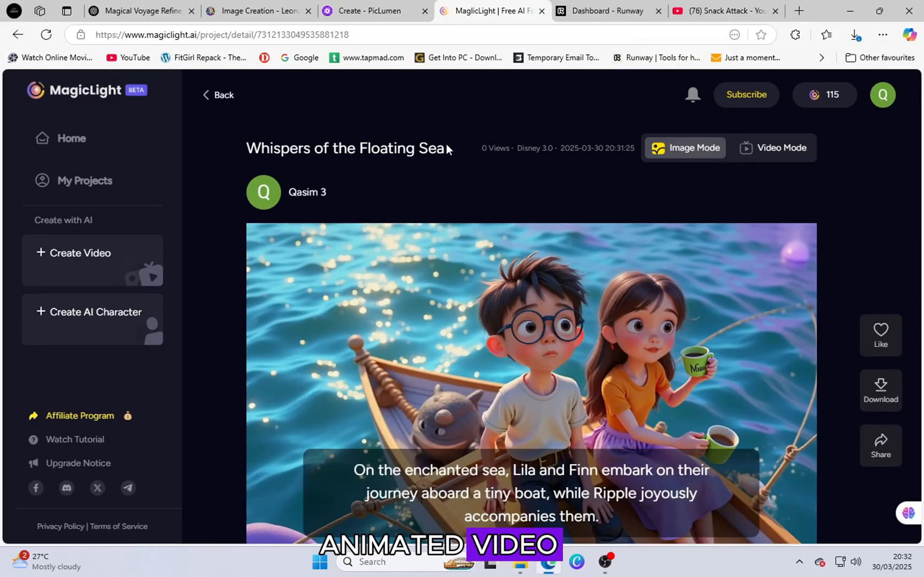
{"action": "left_click", "coordinate": [607, 11]}
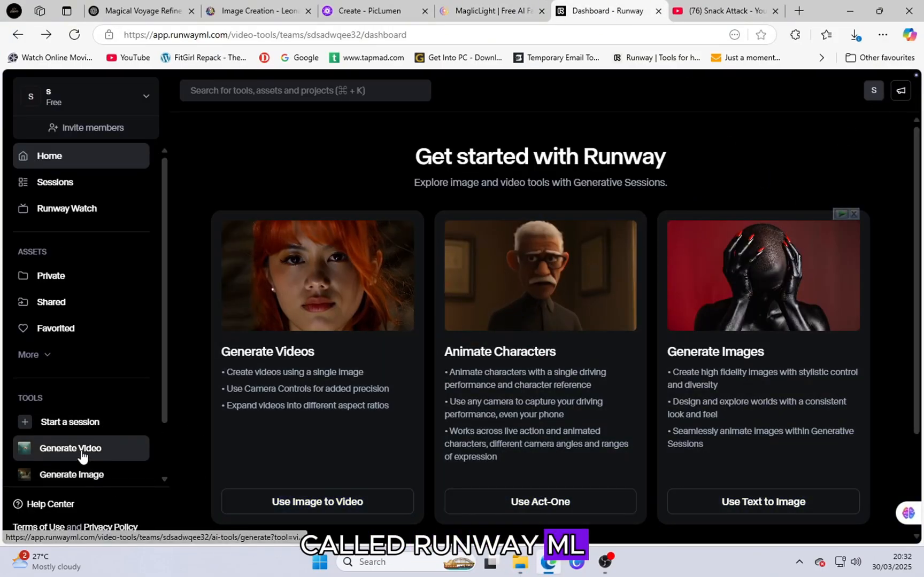
Start a new Runway image-to-video session and upload image 1.
{"action": "left_click", "coordinate": [70, 448]}
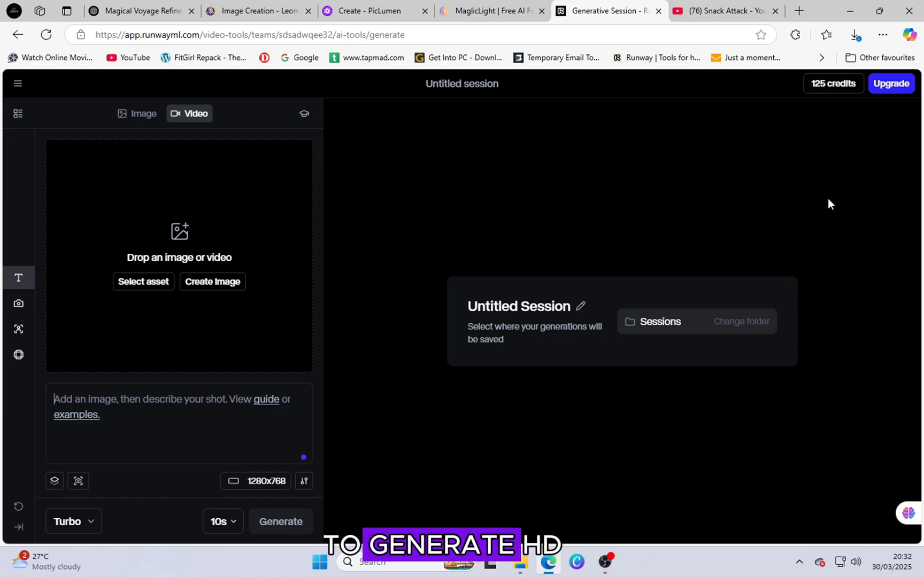
{"action": "left_click", "coordinate": [143, 282]}
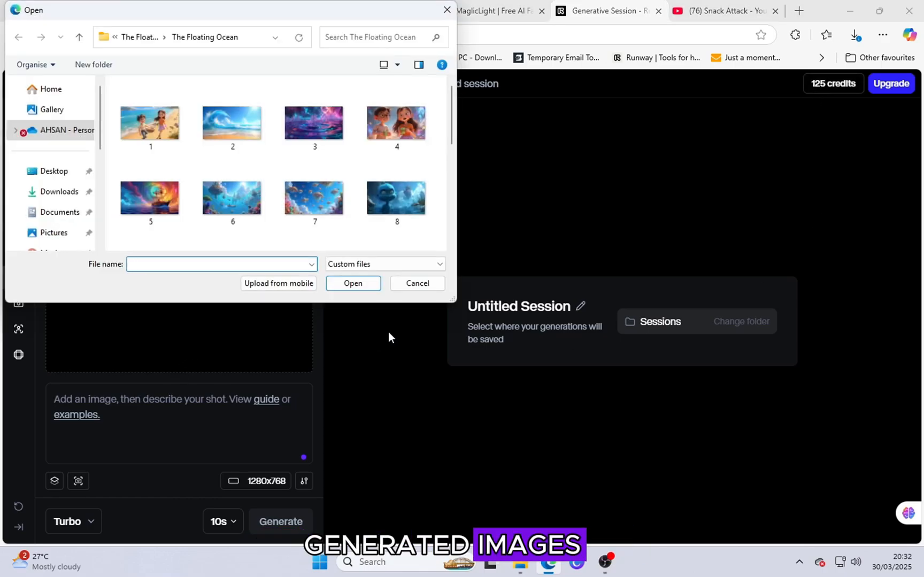
{"action": "left_click", "coordinate": [221, 264]}
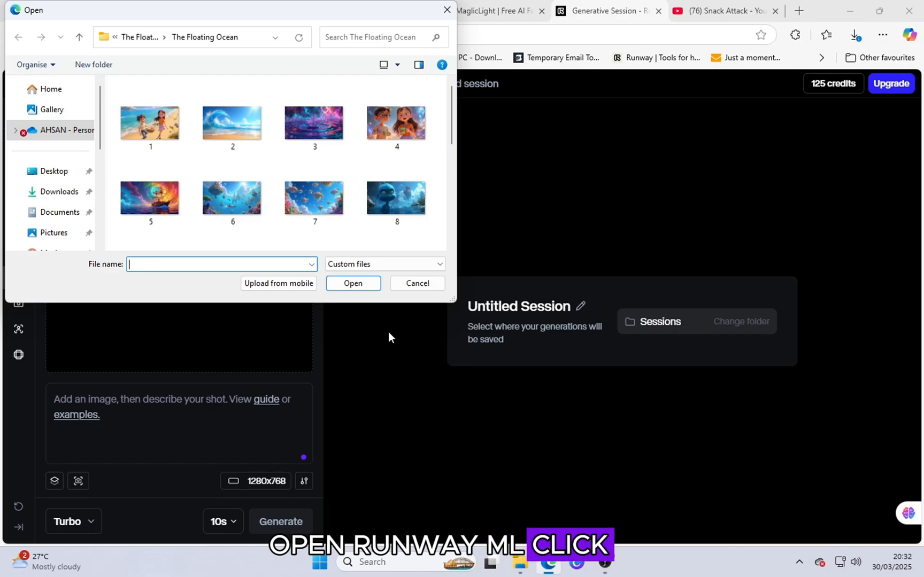
{"action": "left_click", "coordinate": [232, 197]}
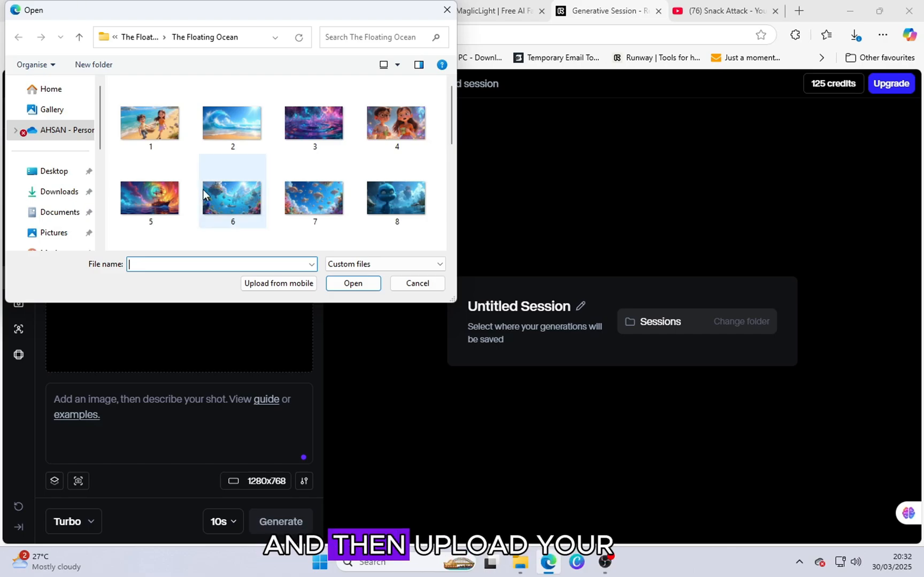
{"action": "left_click", "coordinate": [150, 122]}
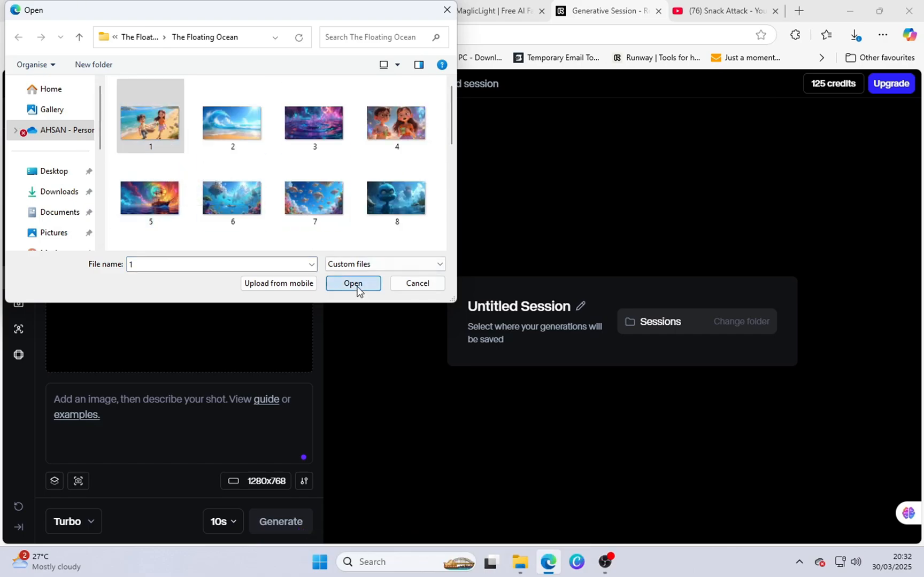
{"action": "left_click", "coordinate": [353, 283]}
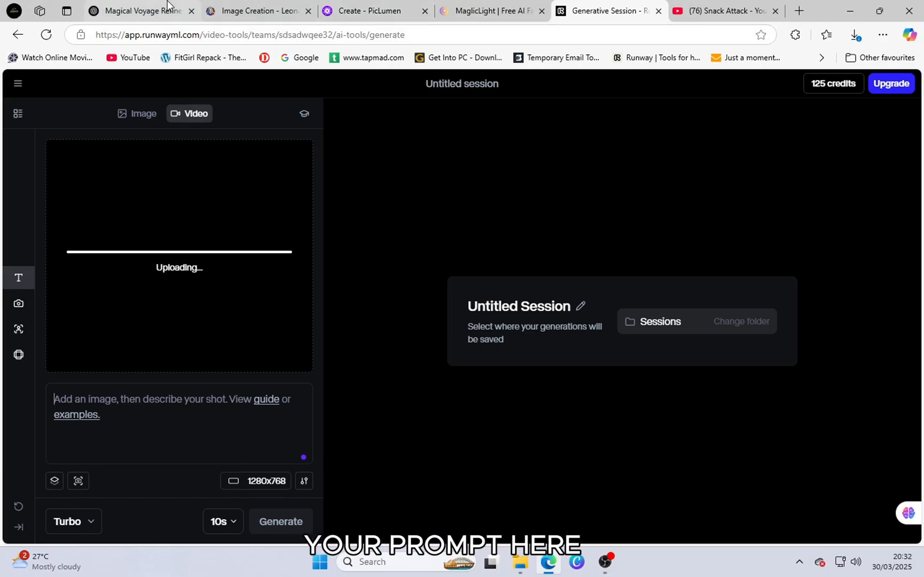
Bring over Prompt 1 from ChatGPT and set the clip length to 5 seconds.
{"action": "left_click", "coordinate": [139, 11]}
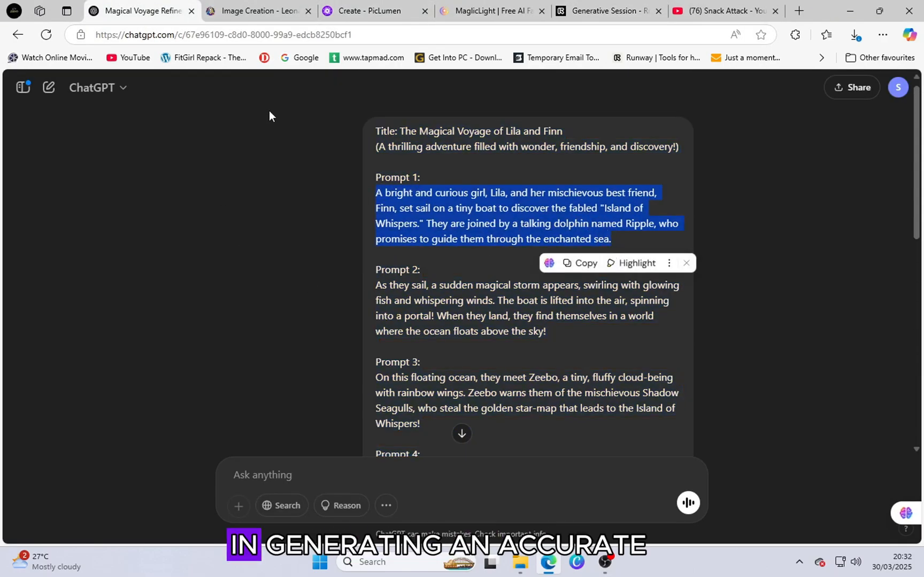
{"action": "left_click", "coordinate": [491, 11]}
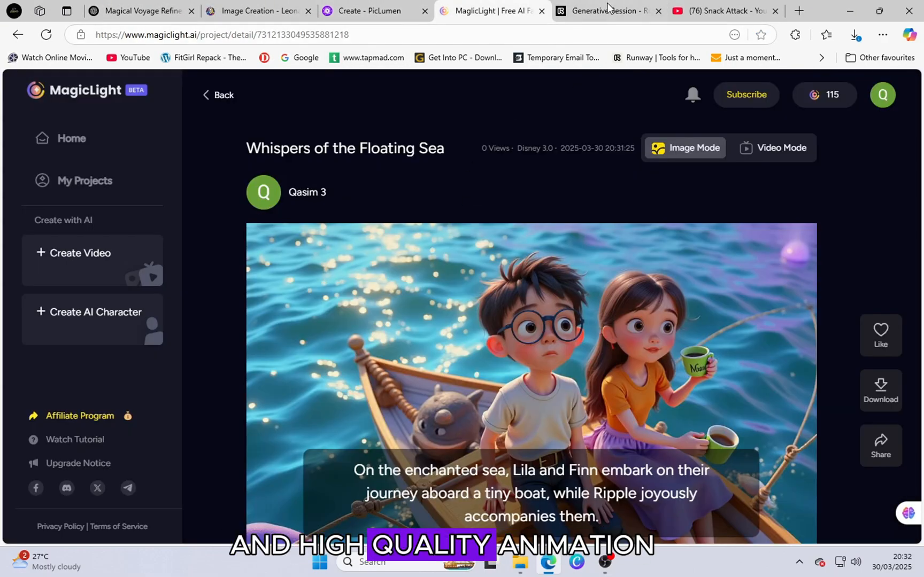
{"action": "left_click", "coordinate": [604, 11]}
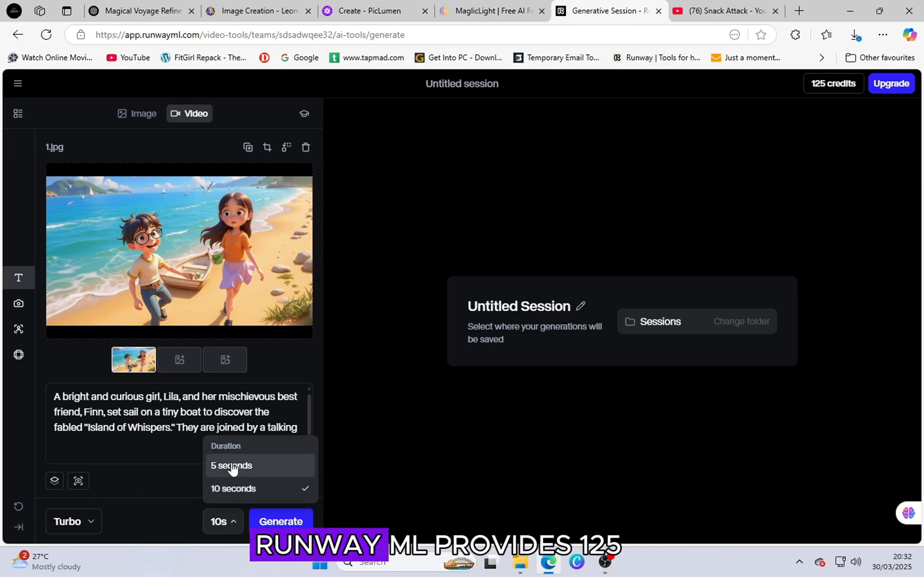
{"action": "left_click", "coordinate": [231, 466]}
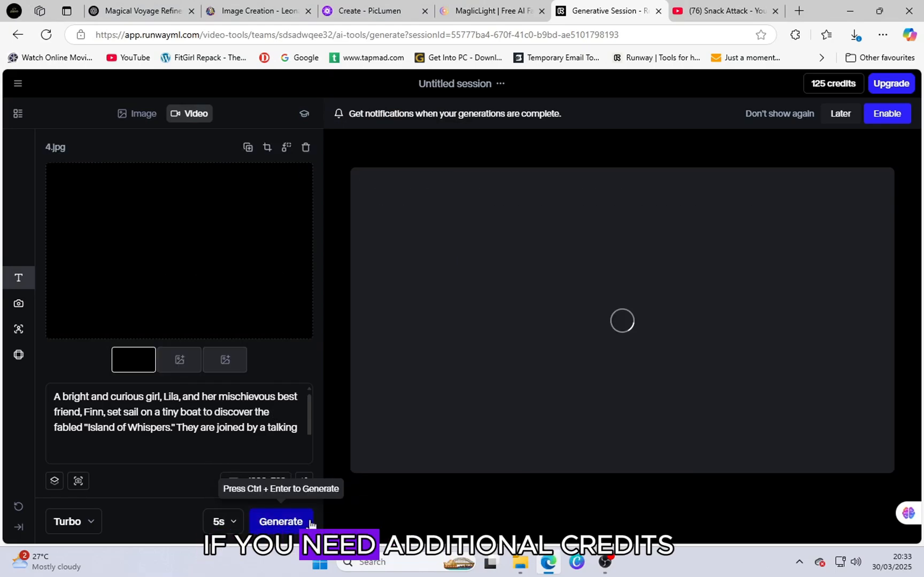
Generate the clip from image 4 and upload image 18 to animate next.
{"action": "left_click", "coordinate": [281, 521]}
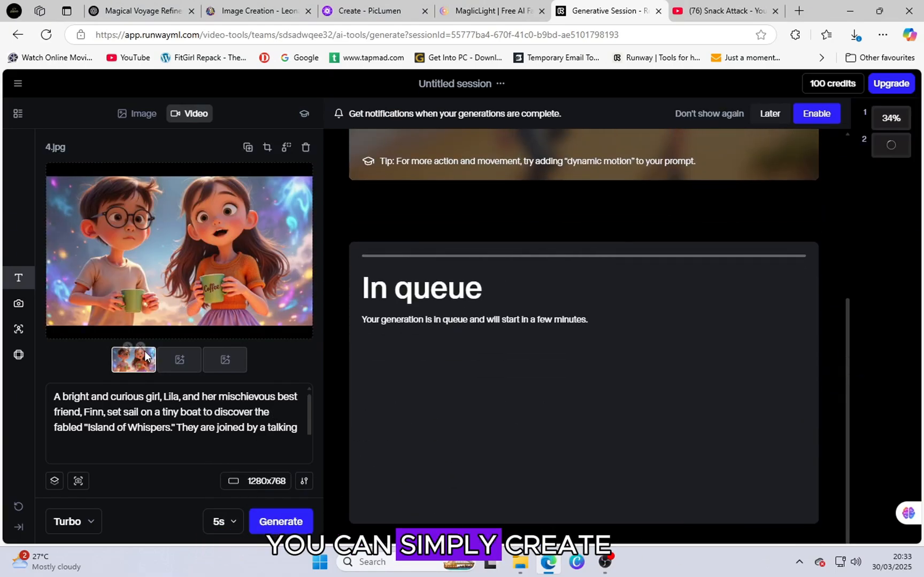
{"action": "left_click", "coordinate": [280, 521]}
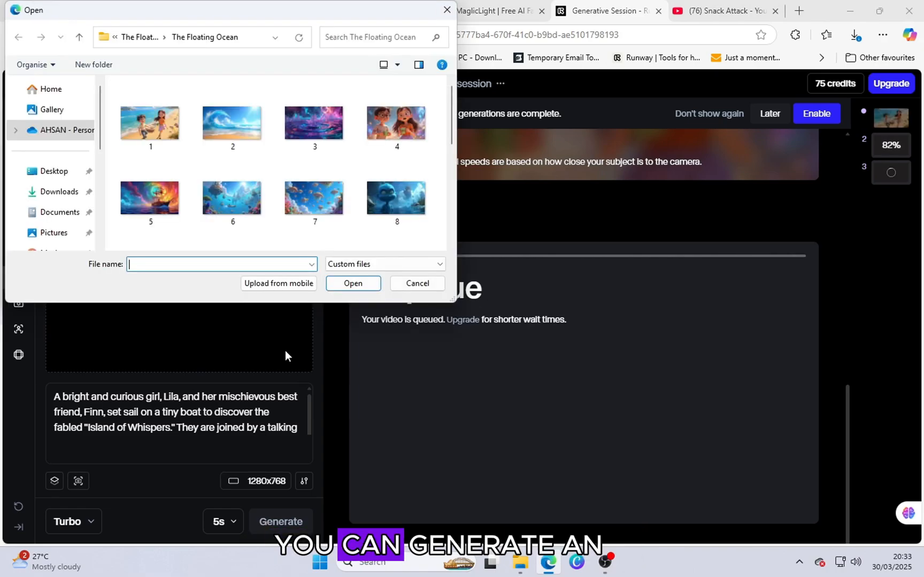
{"action": "left_click", "coordinate": [232, 209]}
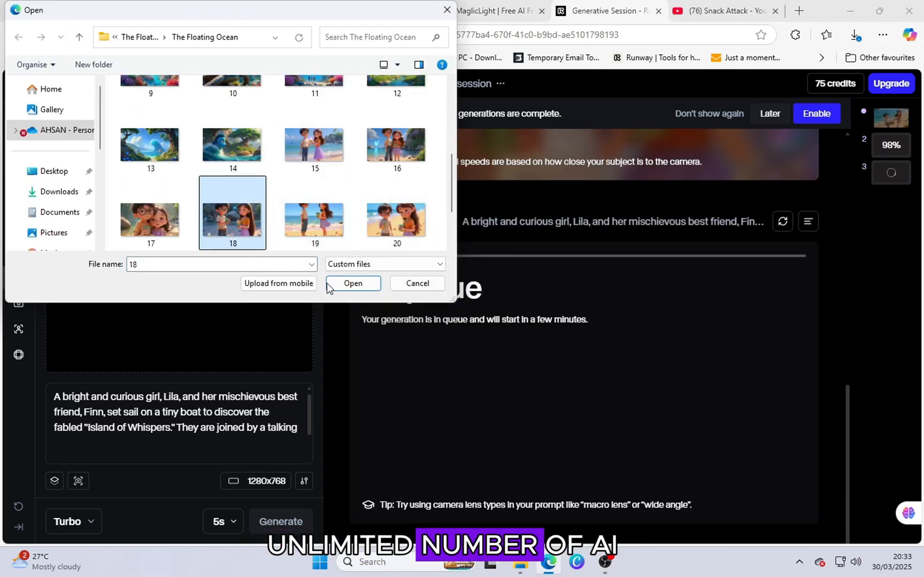
{"action": "left_click", "coordinate": [352, 283]}
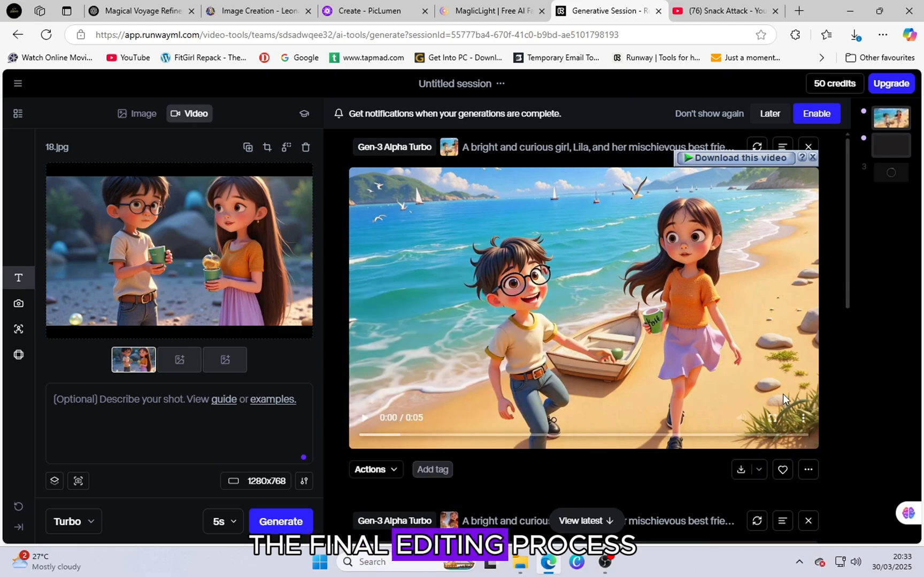
Play the finished coffee-cup clip full screen, then exit full screen.
{"action": "left_click", "coordinate": [364, 417]}
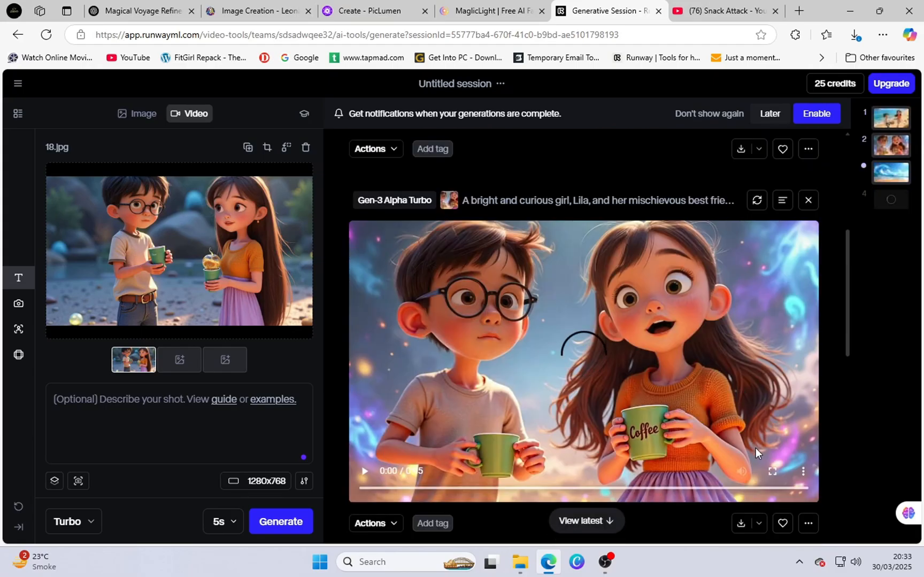
{"action": "left_click", "coordinate": [772, 471]}
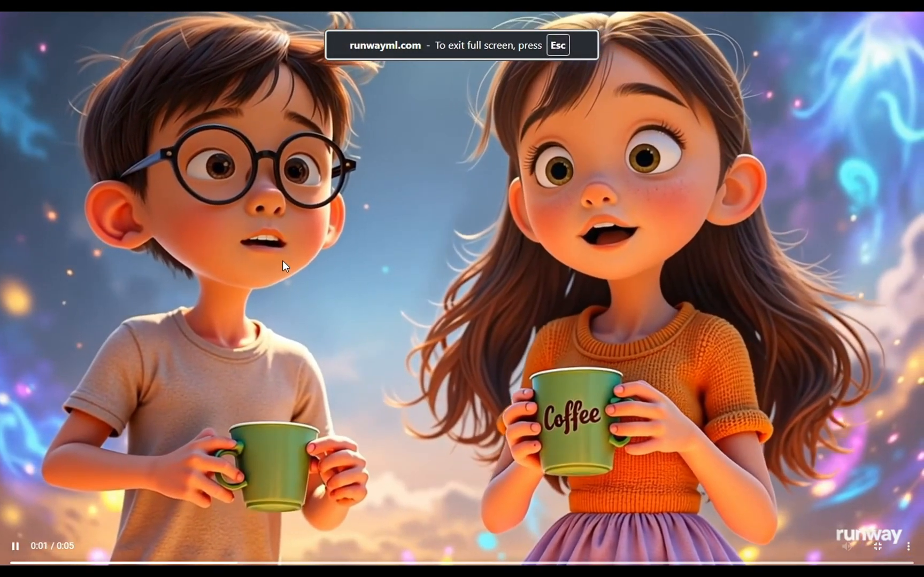
{"action": "key", "text": "Escape"}
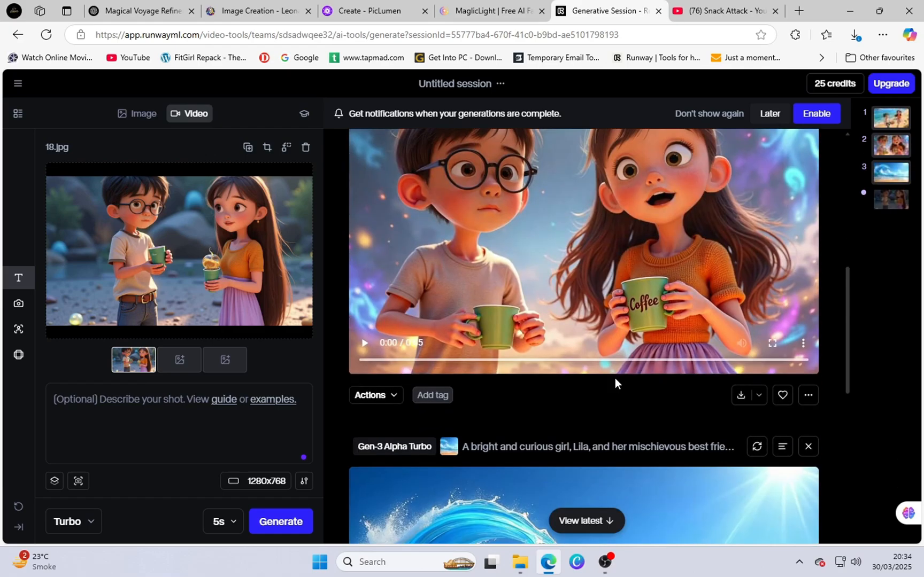
Ask ChatGPT for a narrator voice script of the voyage, then return to Runway.
{"action": "left_click", "coordinate": [139, 11]}
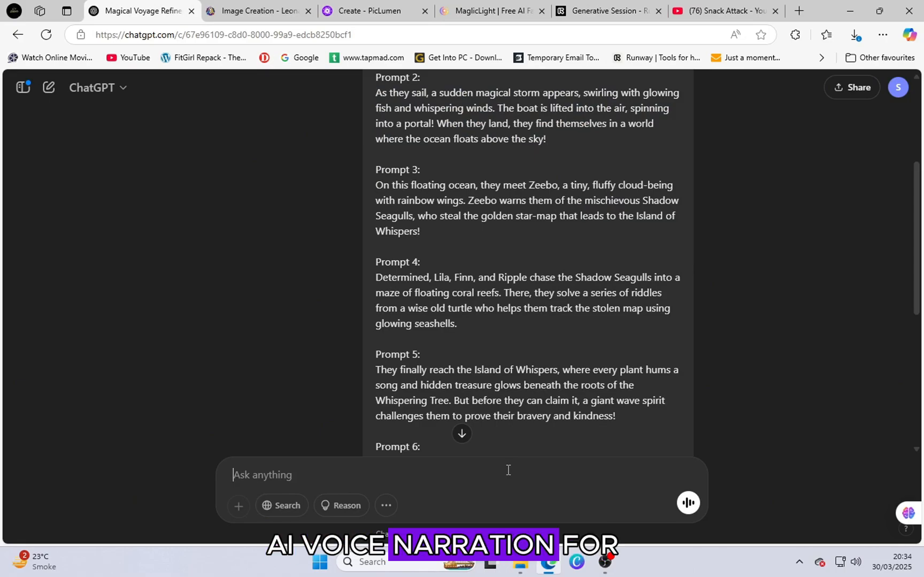
{"action": "type", "text": "voice script required summary wois"}
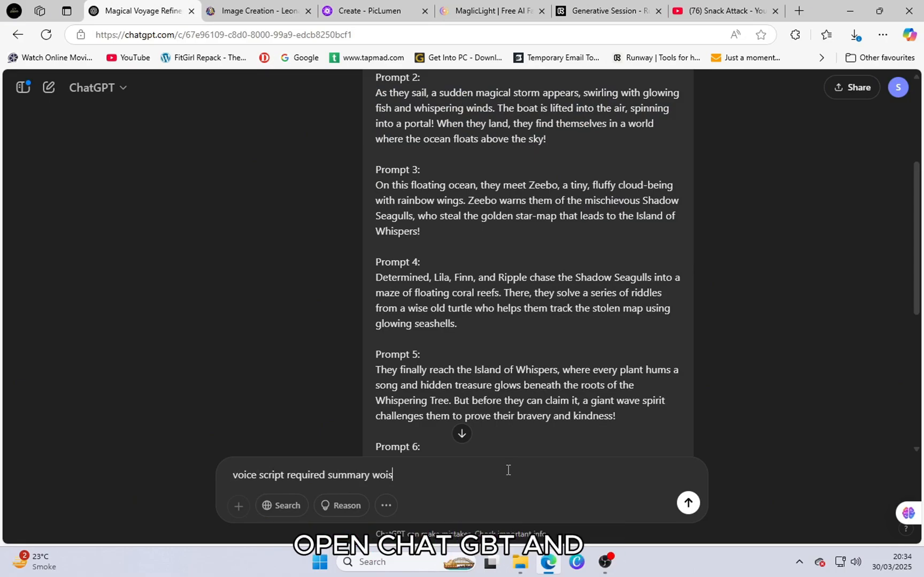
{"action": "left_click", "coordinate": [686, 502]}
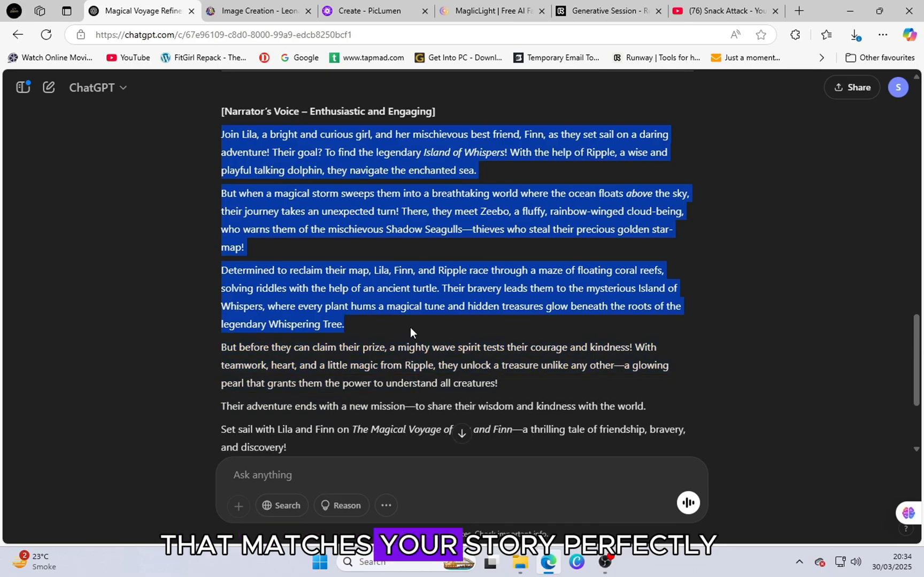
{"action": "left_click", "coordinate": [607, 11]}
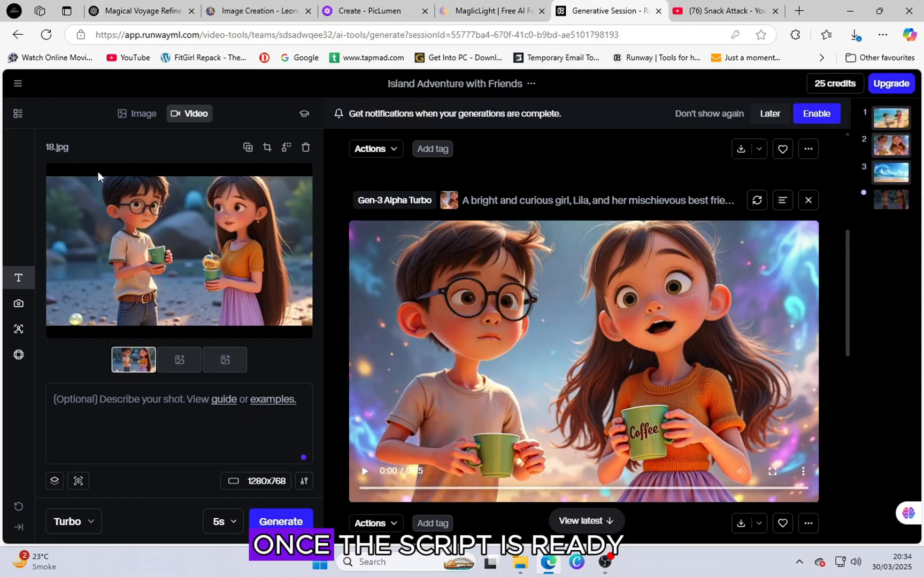
Generate a 1:02 Maggie-voiced narration from the script in Generative Audio and download it.
{"action": "left_click", "coordinate": [14, 35]}
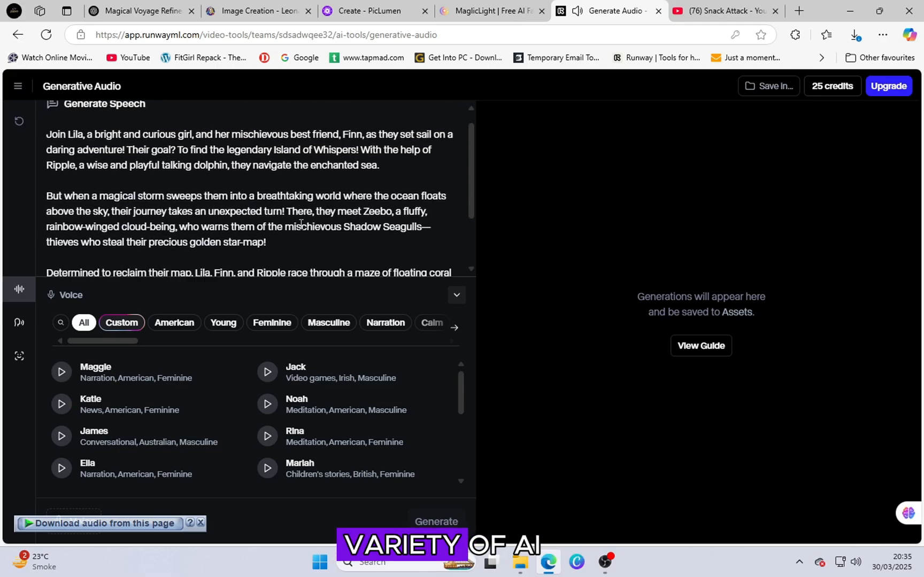
{"action": "scroll", "scroll_direction": "down", "scroll_amount": 3}
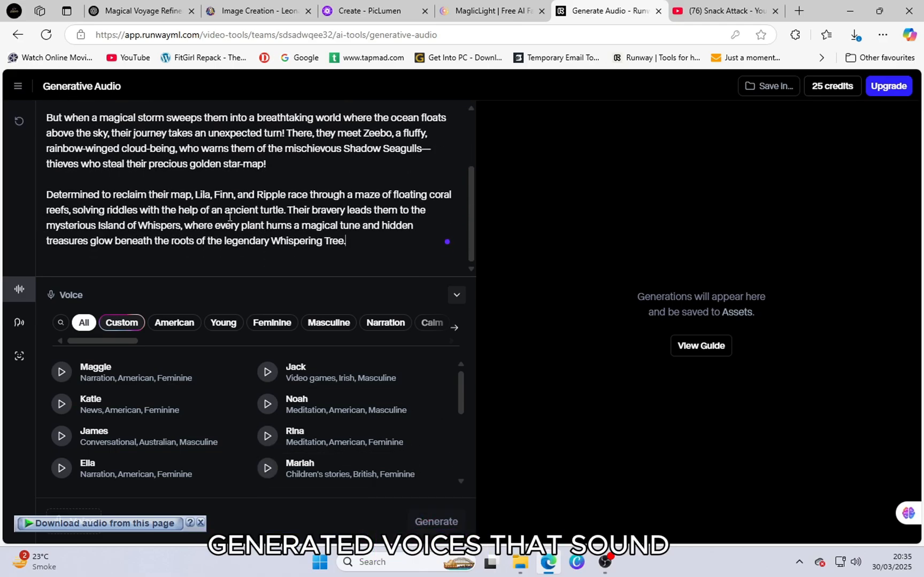
{"action": "left_click_drag", "start_coordinate": [46, 195], "coordinate": [345, 240]}
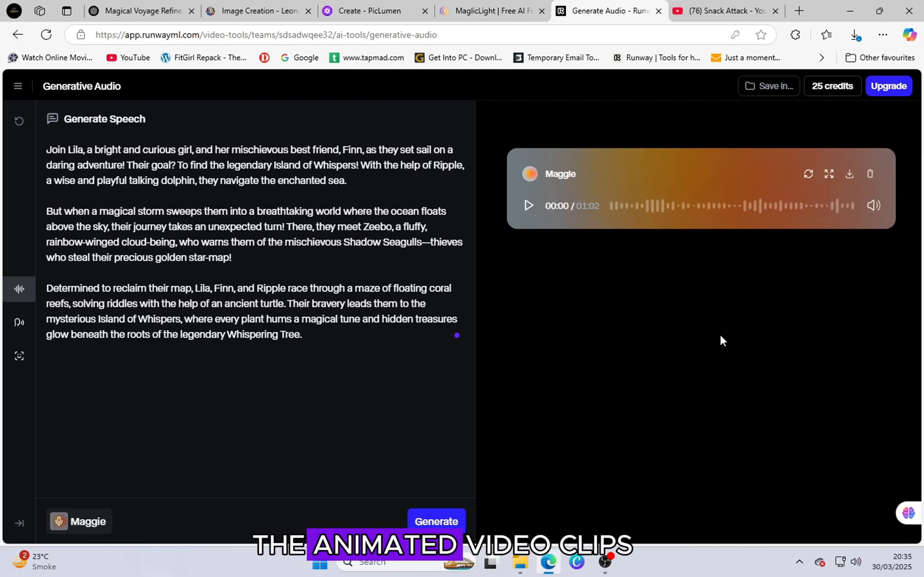
{"action": "left_click", "coordinate": [528, 205]}
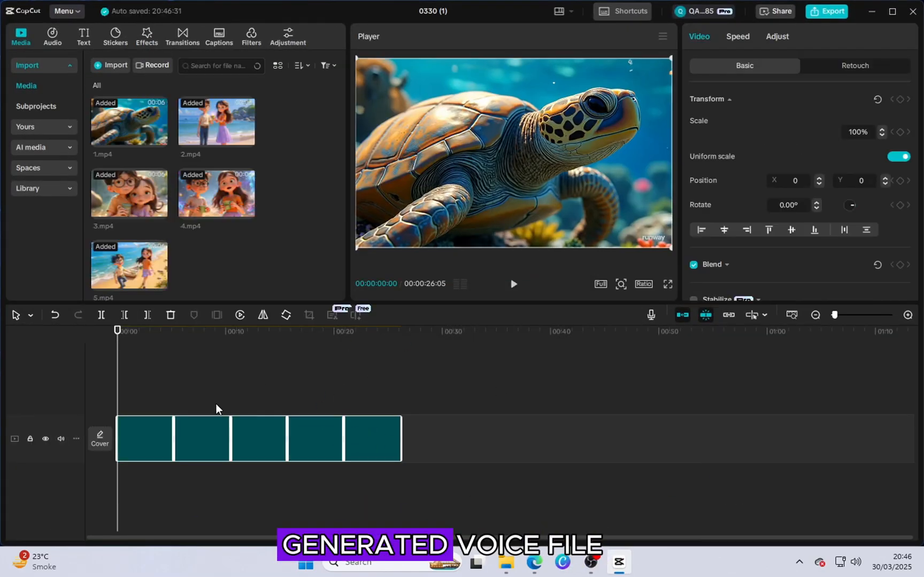
Place the voice mp3 narration under the clips and bring up the Blur Zoom Out transition.
{"action": "left_click", "coordinate": [145, 438]}
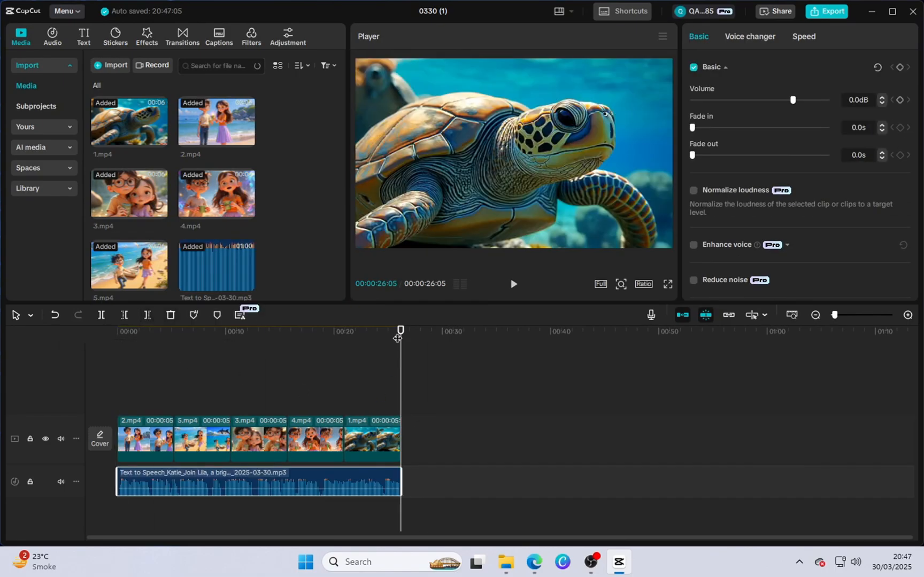
{"action": "left_click", "coordinate": [181, 34]}
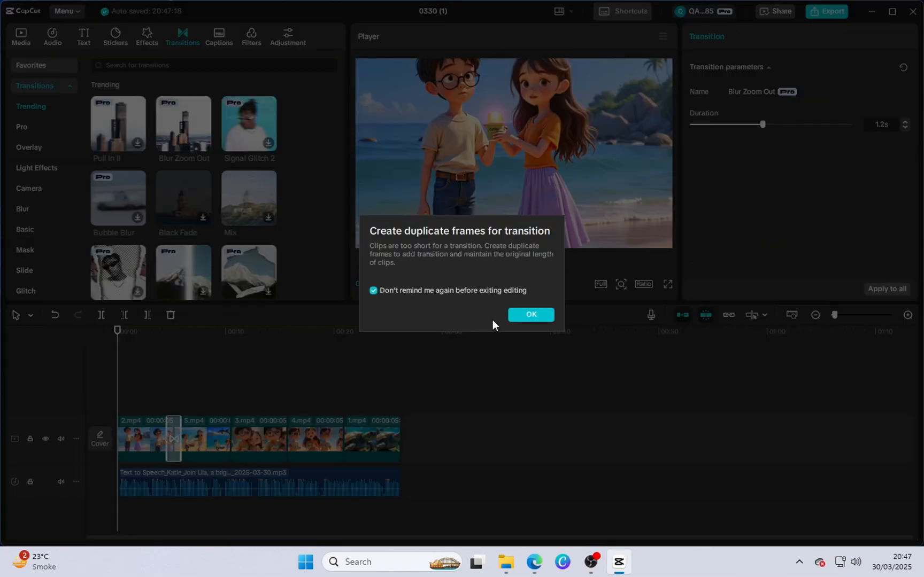
Confirm duplicate frames for Blur Zoom Out and preview the transitions across all cuts.
{"action": "left_click", "coordinate": [530, 313]}
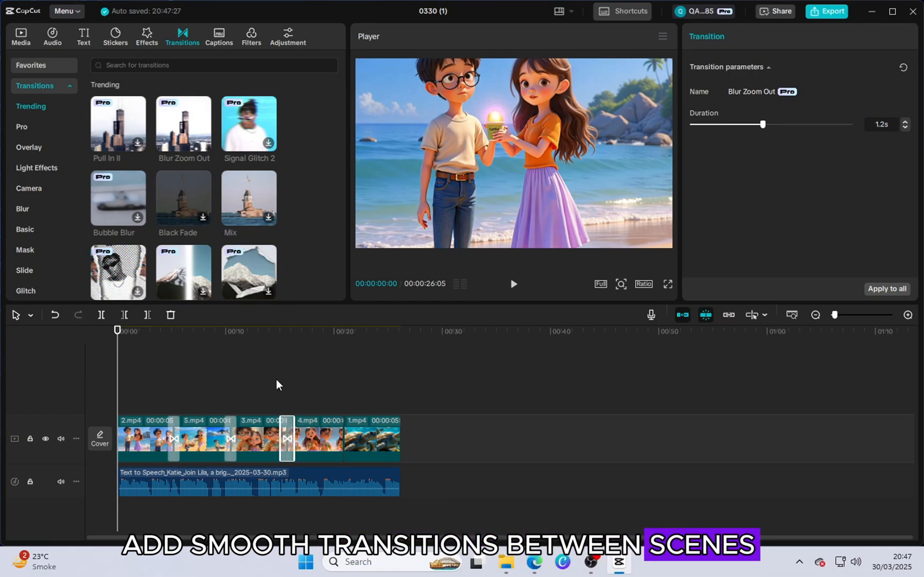
{"action": "left_click", "coordinate": [512, 284]}
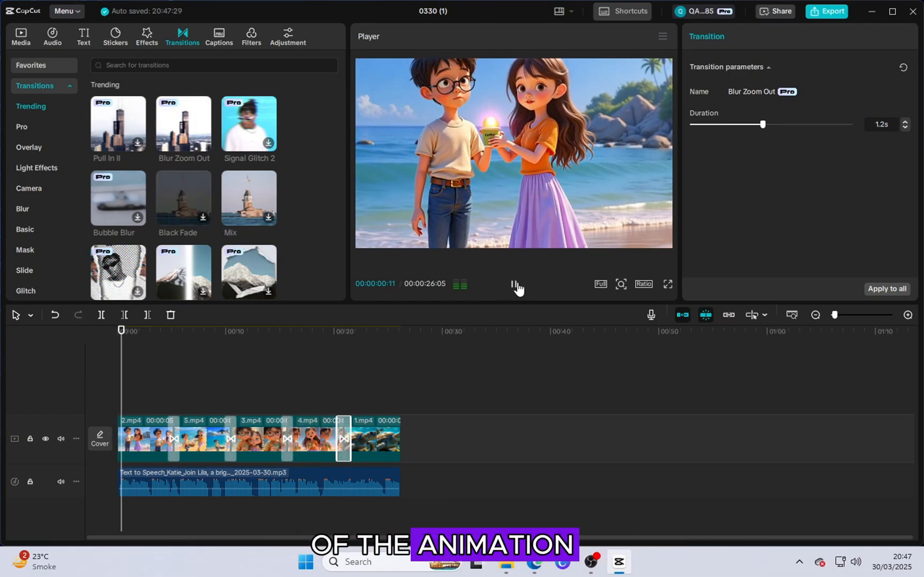
{"action": "left_click", "coordinate": [83, 35]}
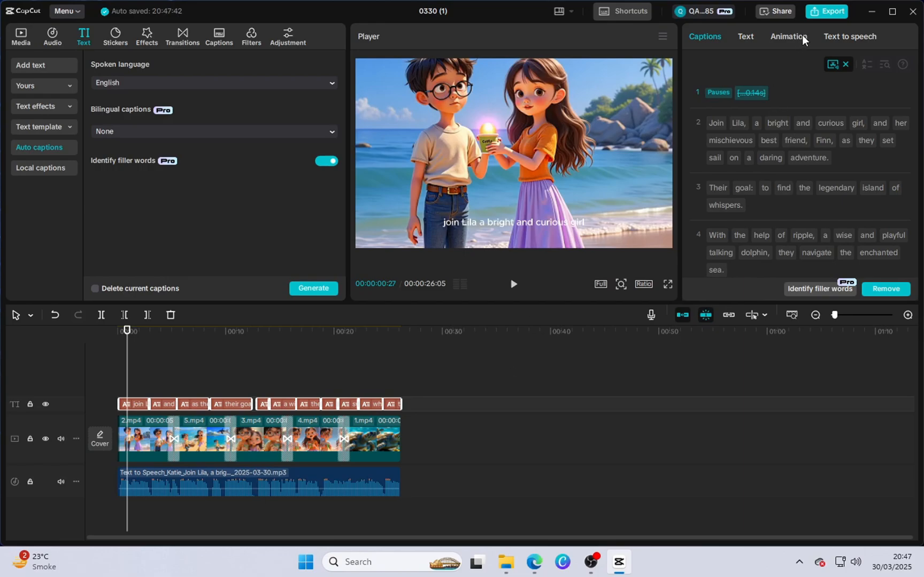
Give the captions the Border pop up III animation with purple word highlights.
{"action": "left_click", "coordinate": [787, 36]}
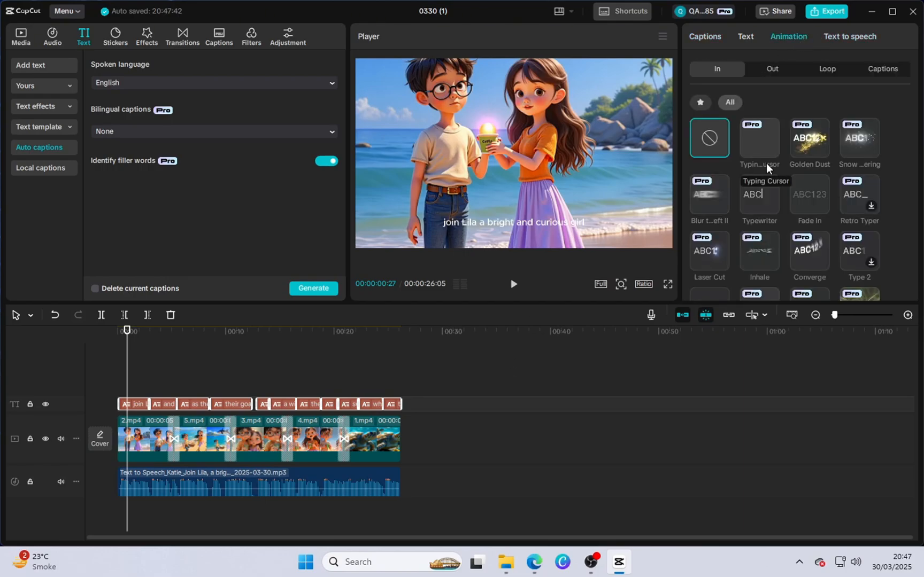
{"action": "left_click", "coordinate": [882, 69]}
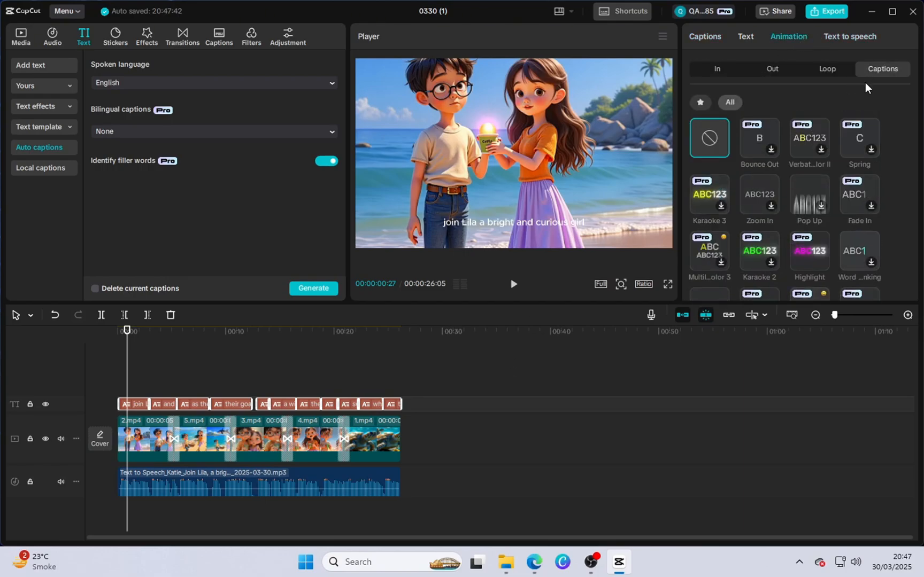
{"action": "scroll", "scroll_direction": "down", "scroll_amount": 3}
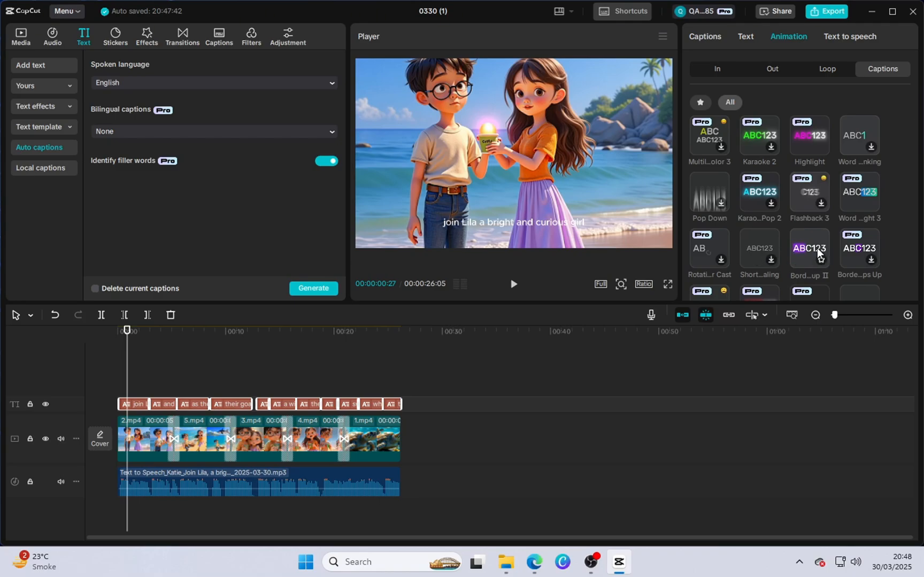
{"action": "scroll", "scroll_direction": "down", "scroll_amount": 3}
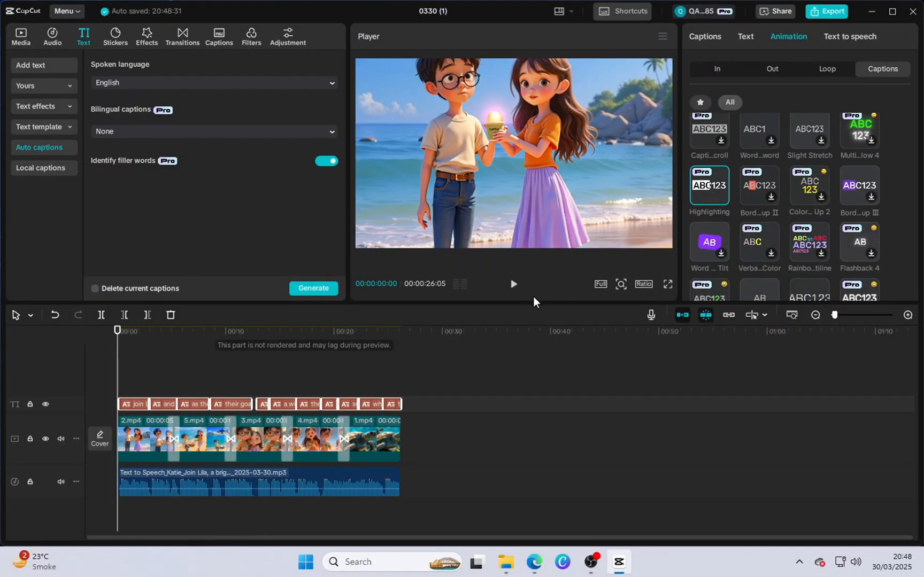
{"action": "left_click", "coordinate": [745, 36]}
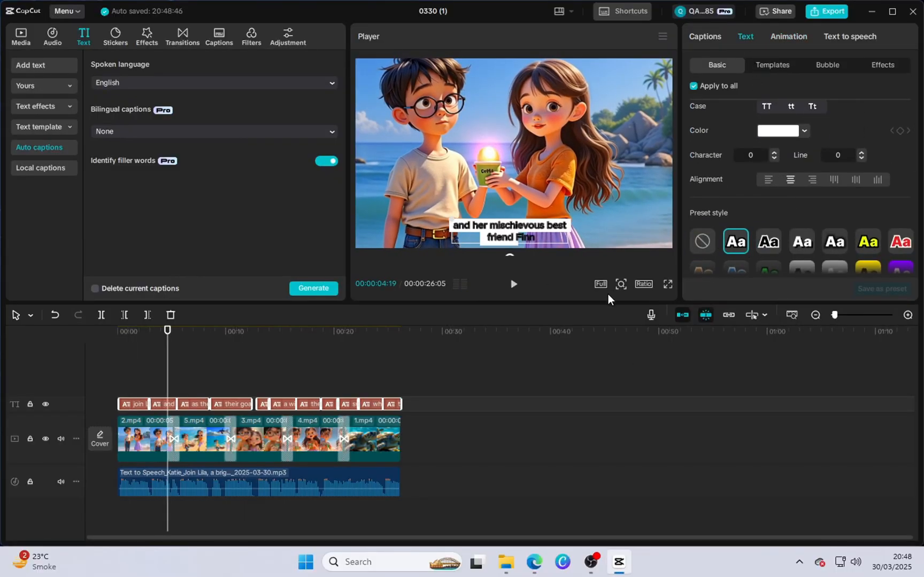
{"action": "left_click", "coordinate": [788, 37]}
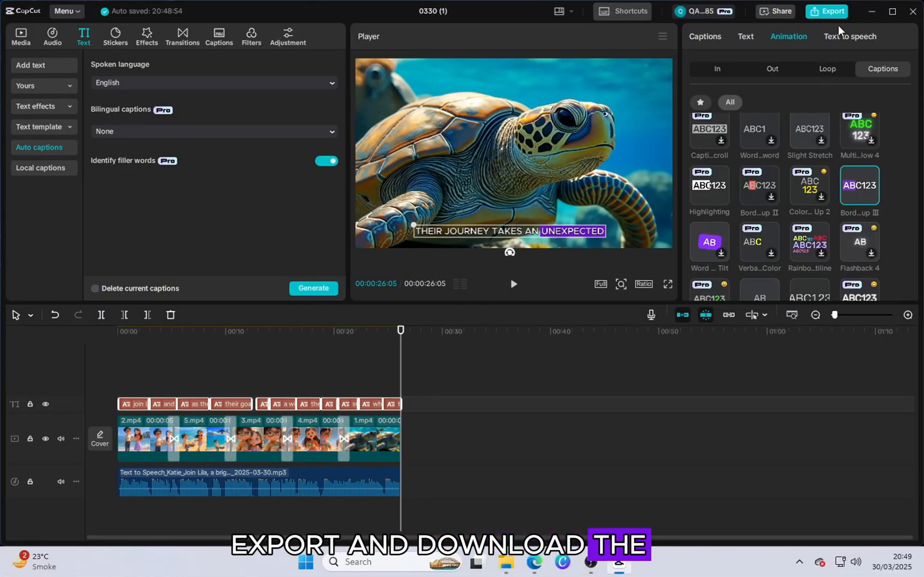
Export the 27-second story video as a 2K mp4.
{"action": "left_click", "coordinate": [832, 11]}
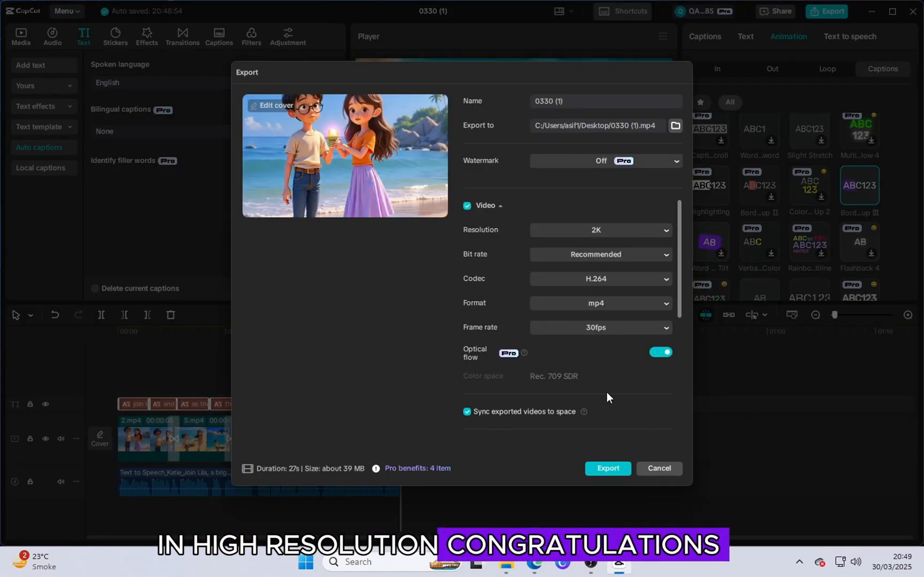
{"action": "left_click", "coordinate": [607, 468]}
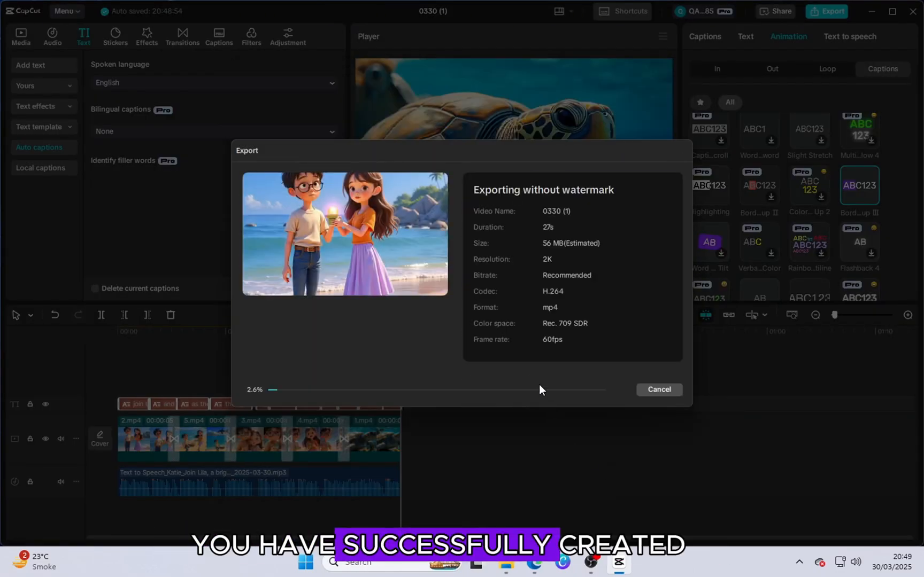